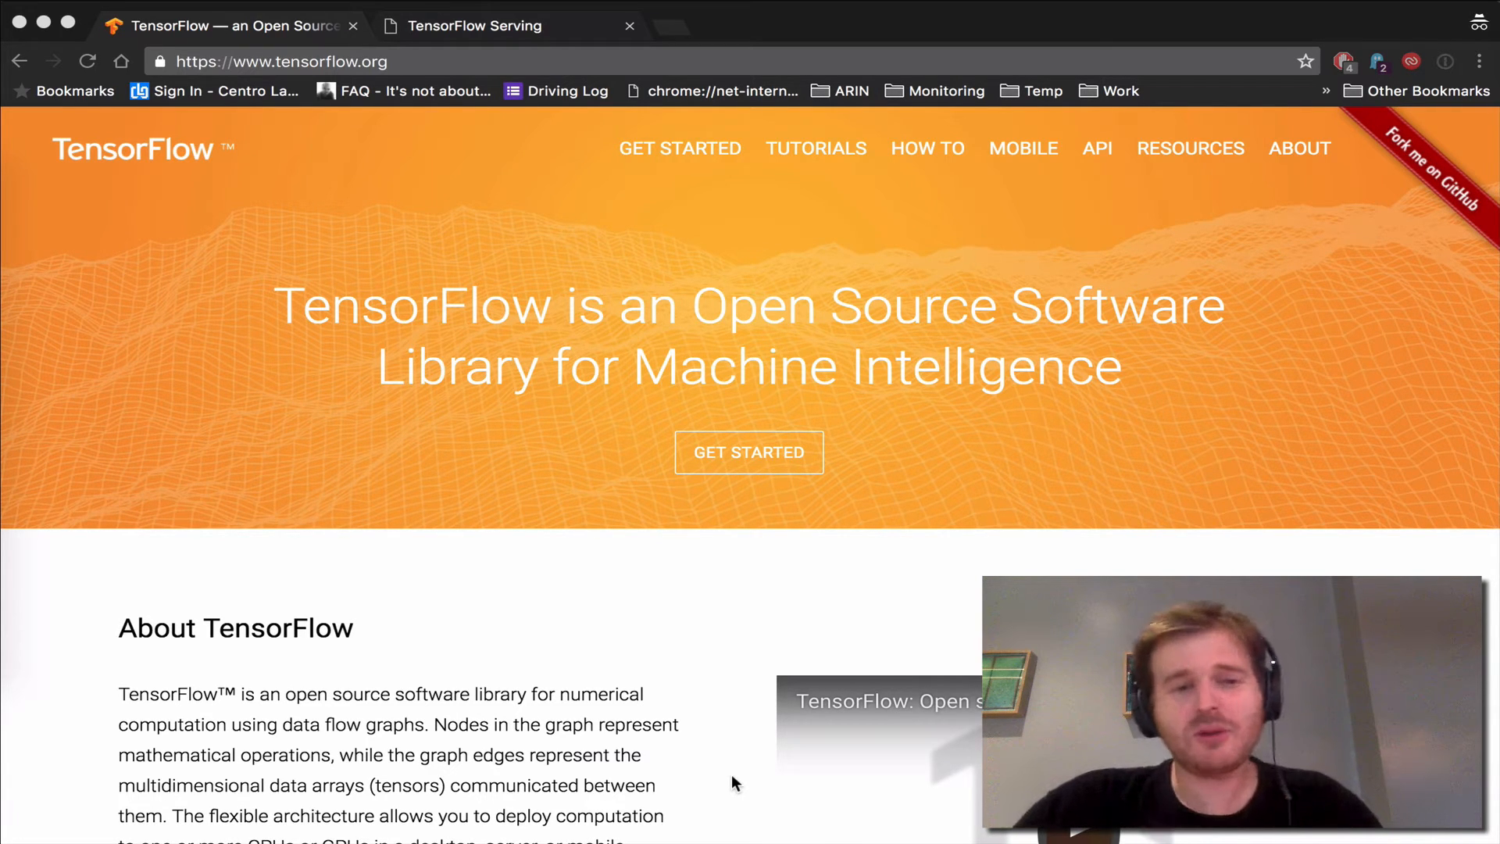
Scroll through the Serving Inception tutorial from its intro to the Part 0 Docker image section
click(476, 26)
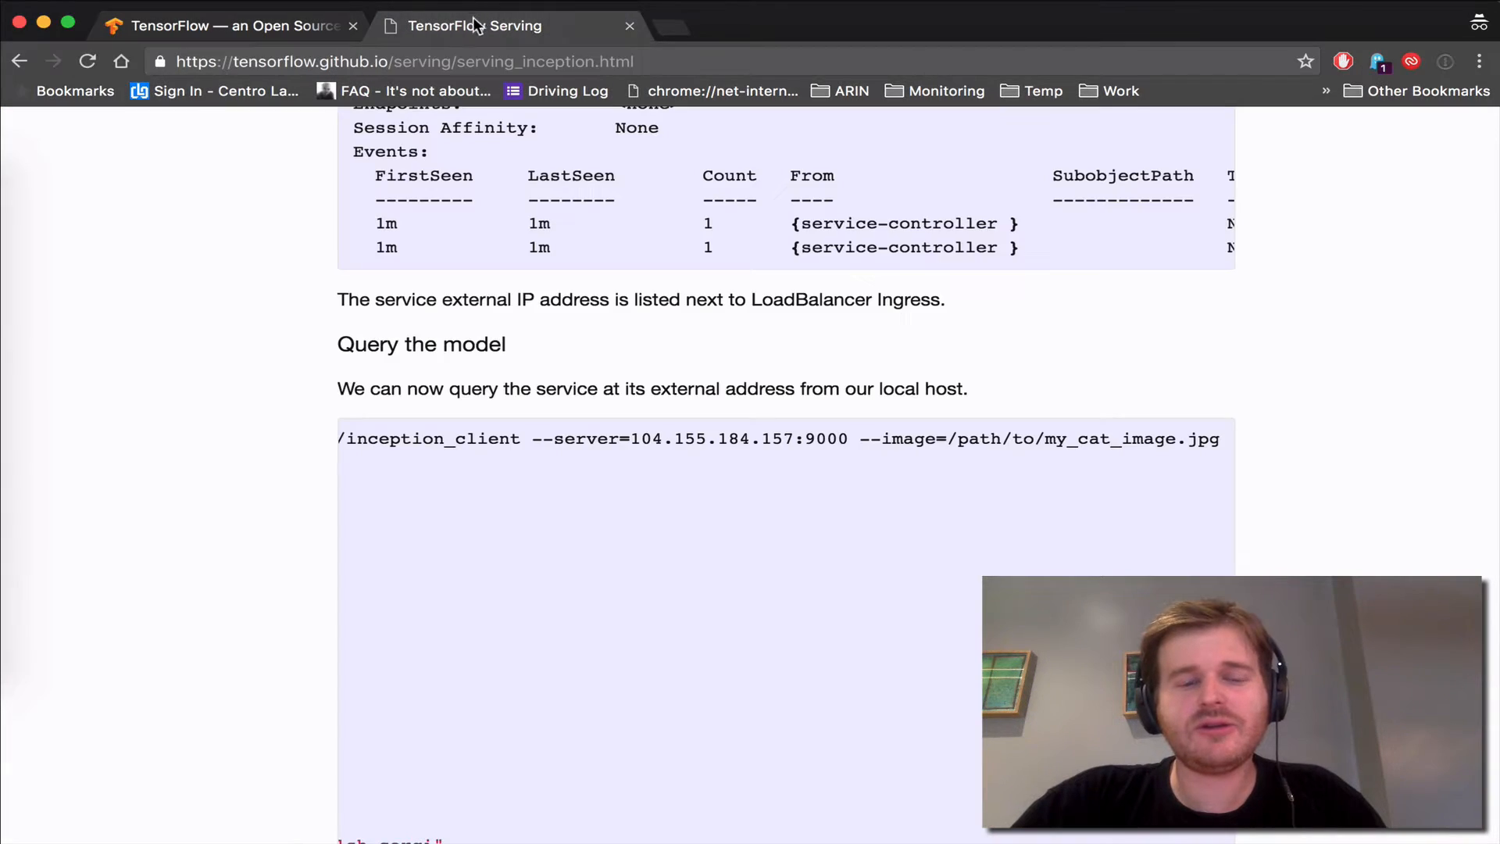
scroll(up, 3)
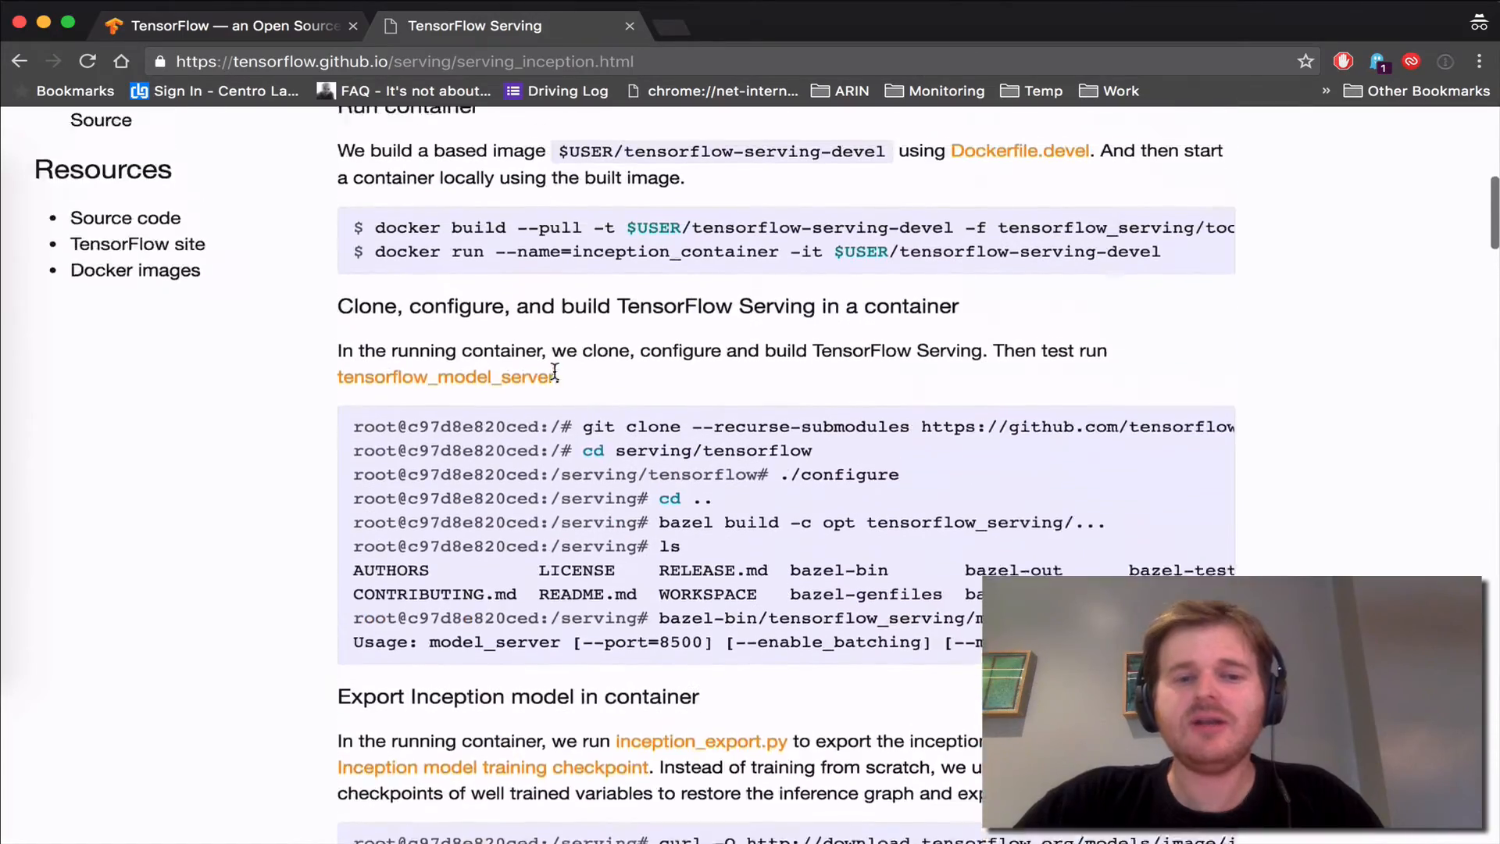
scroll(up, 3)
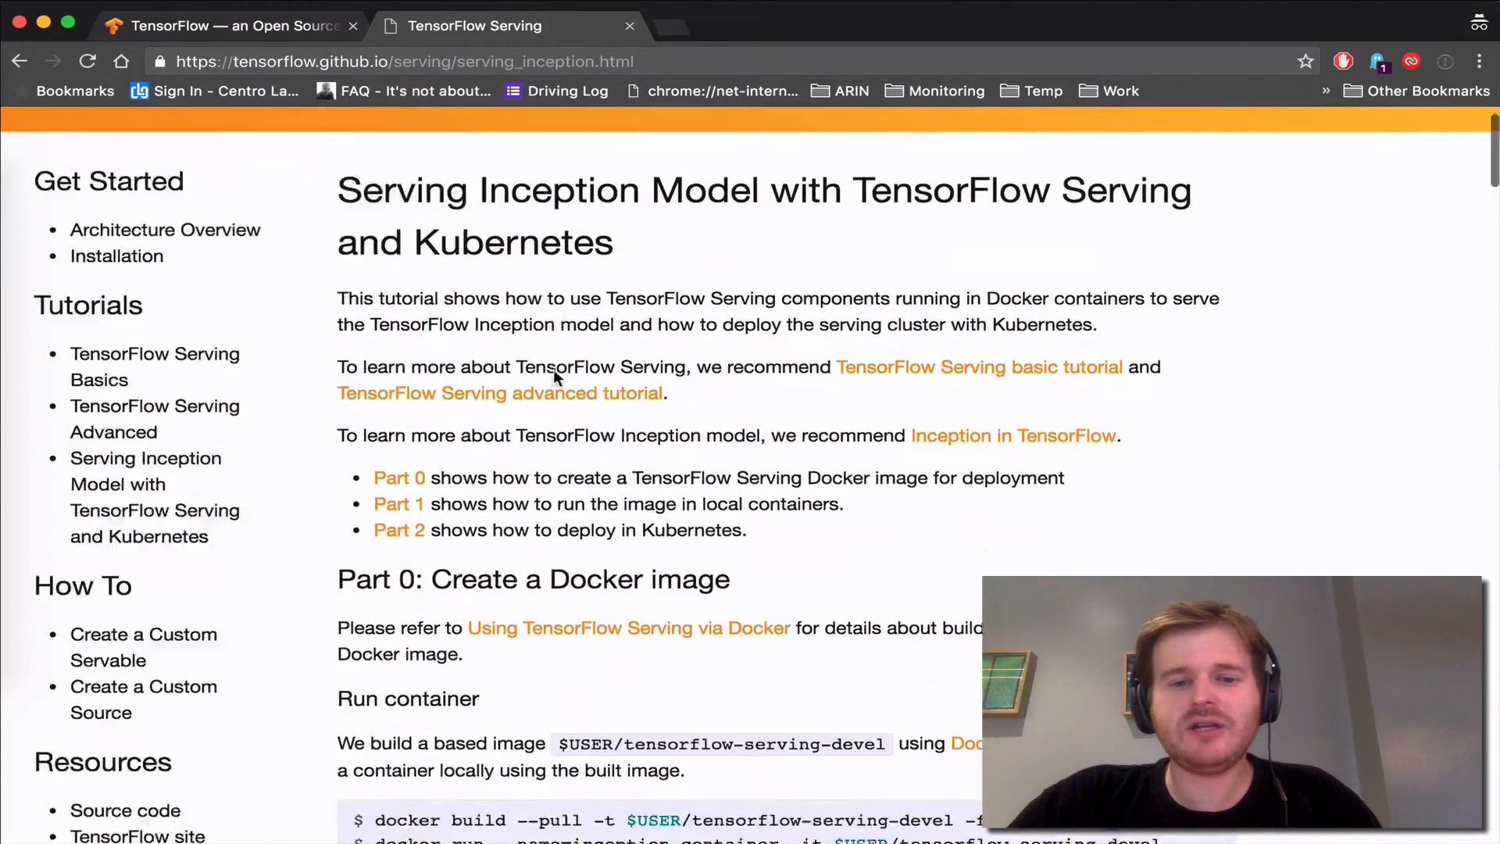
scroll(down, 3)
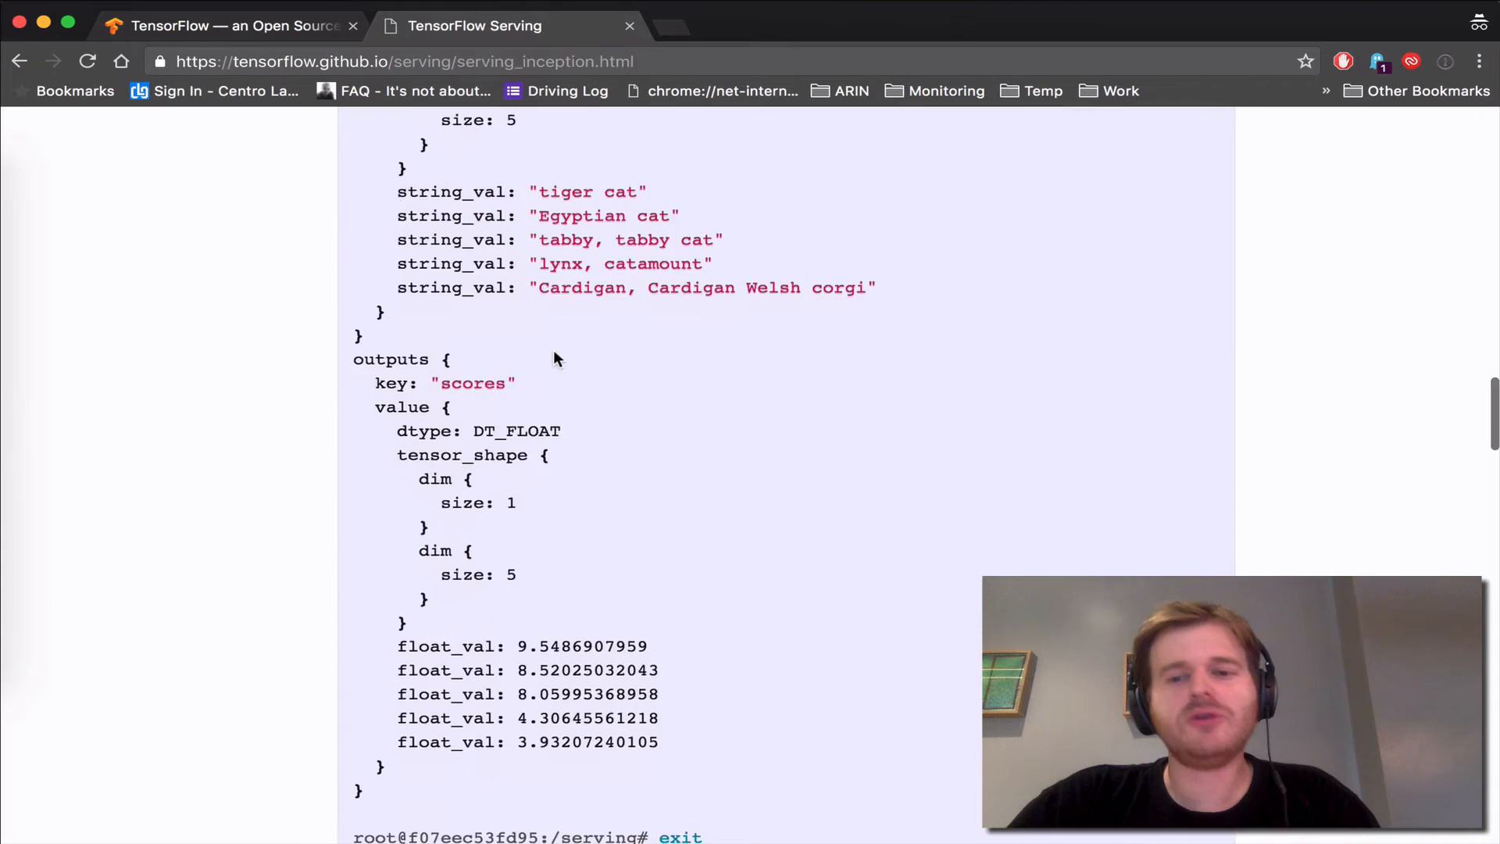
scroll(down, 3)
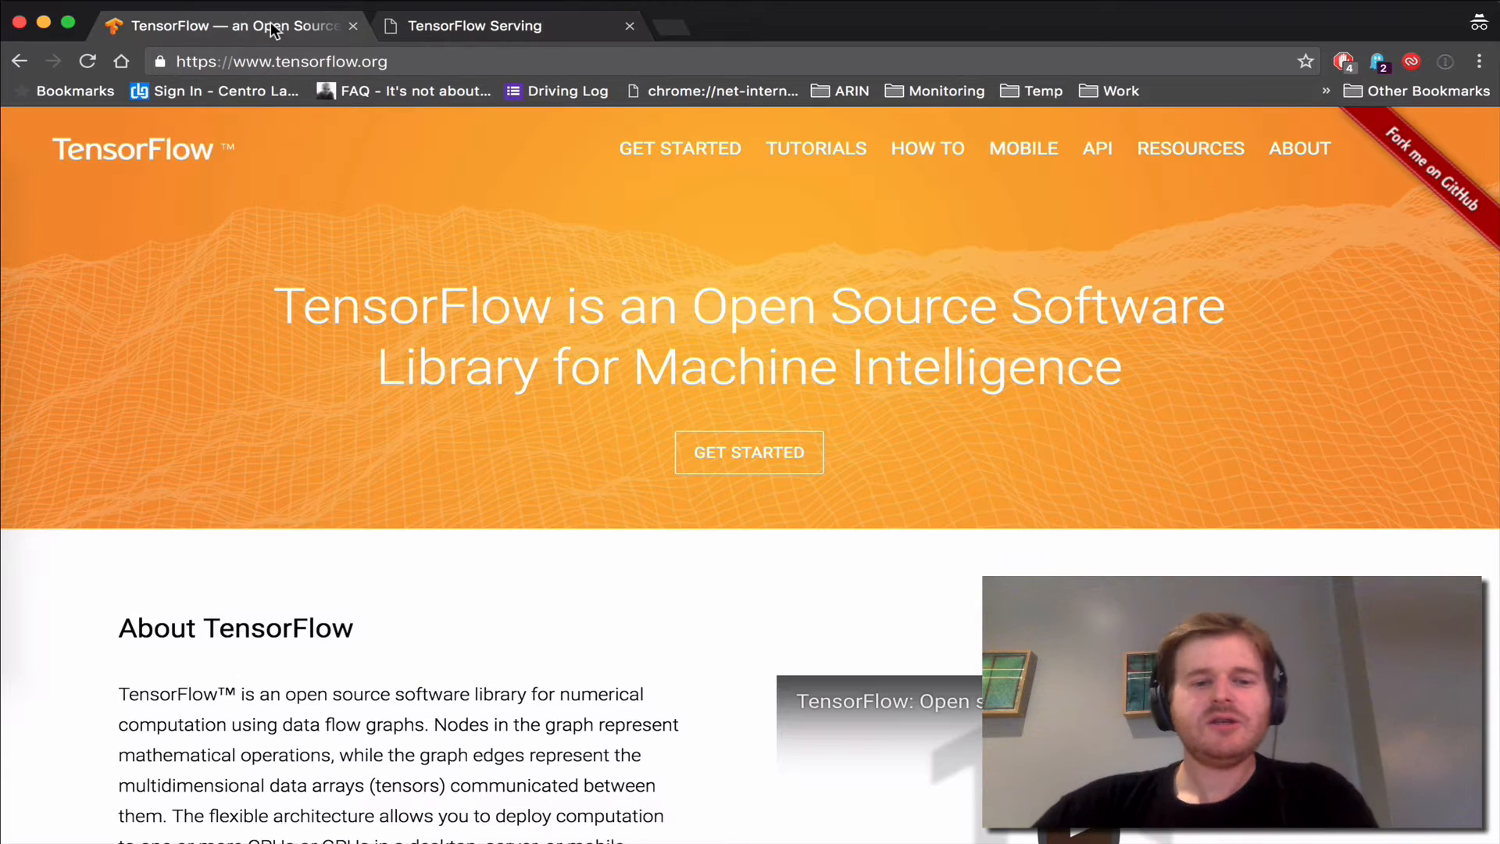
scroll(down, 3)
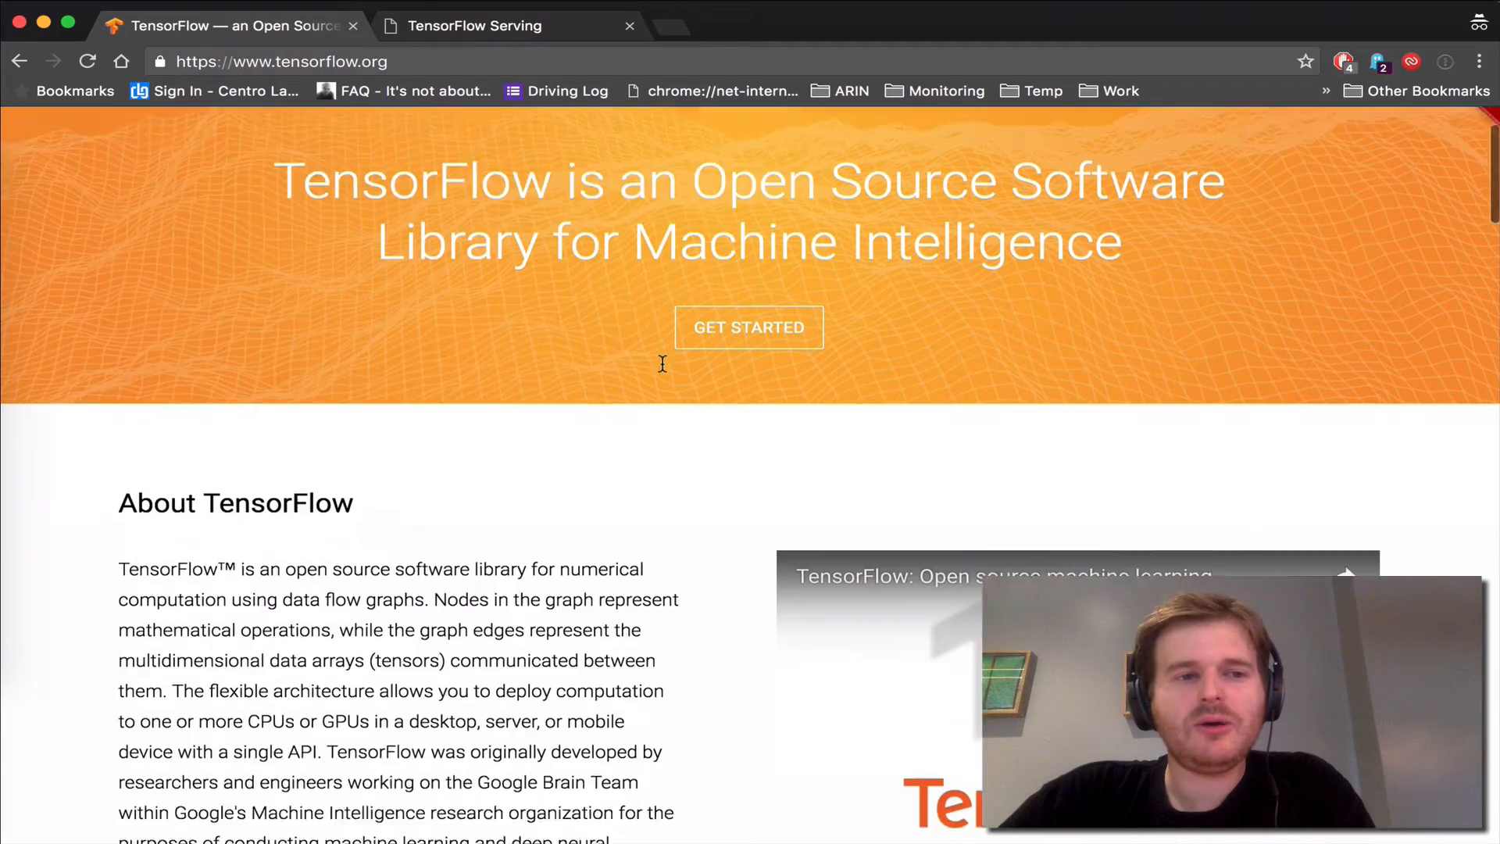
scroll(up, 3)
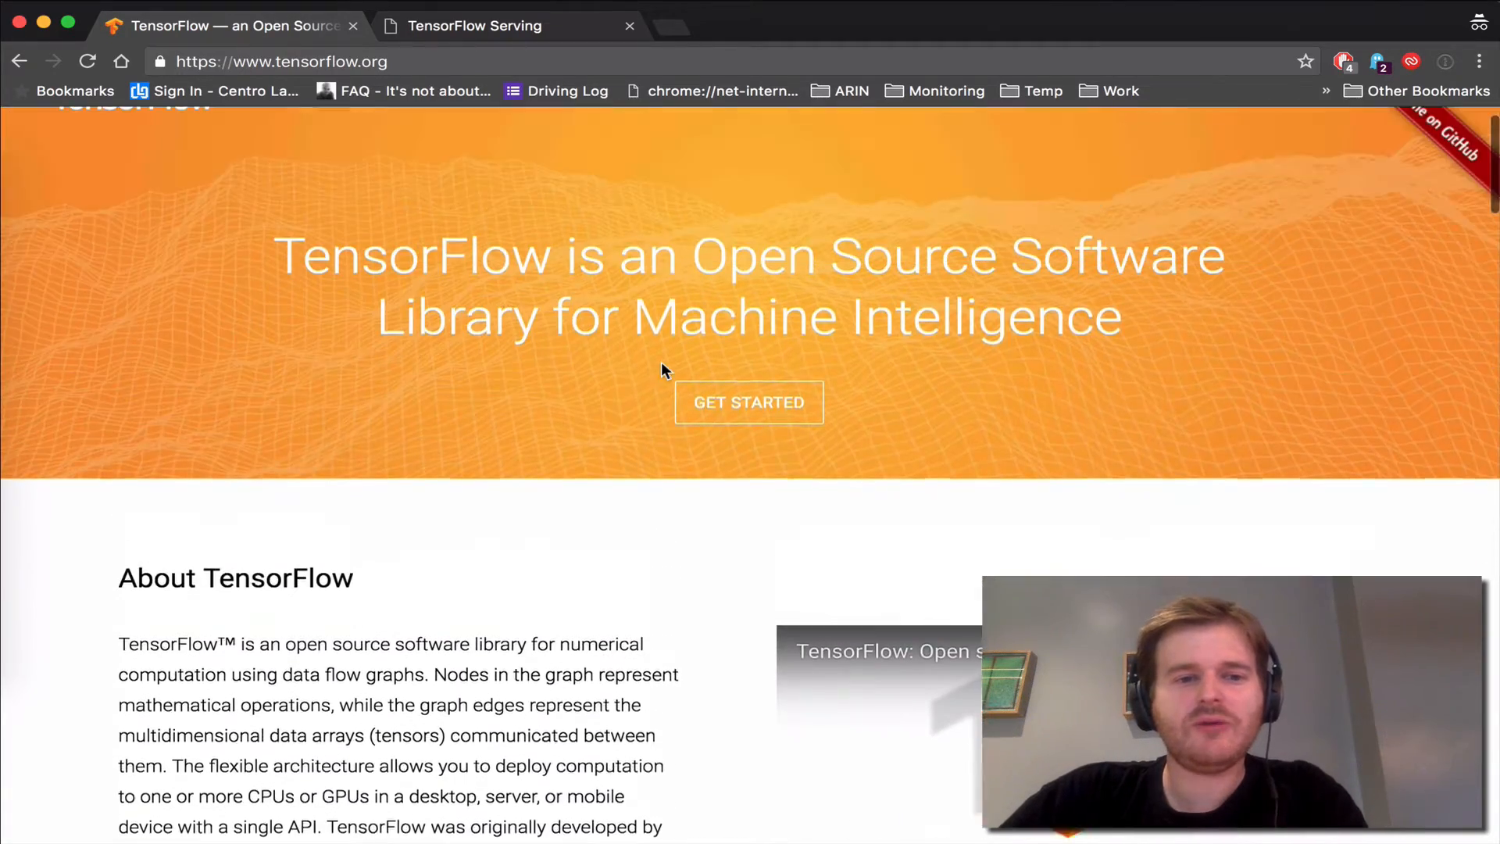
scroll(up, 3)
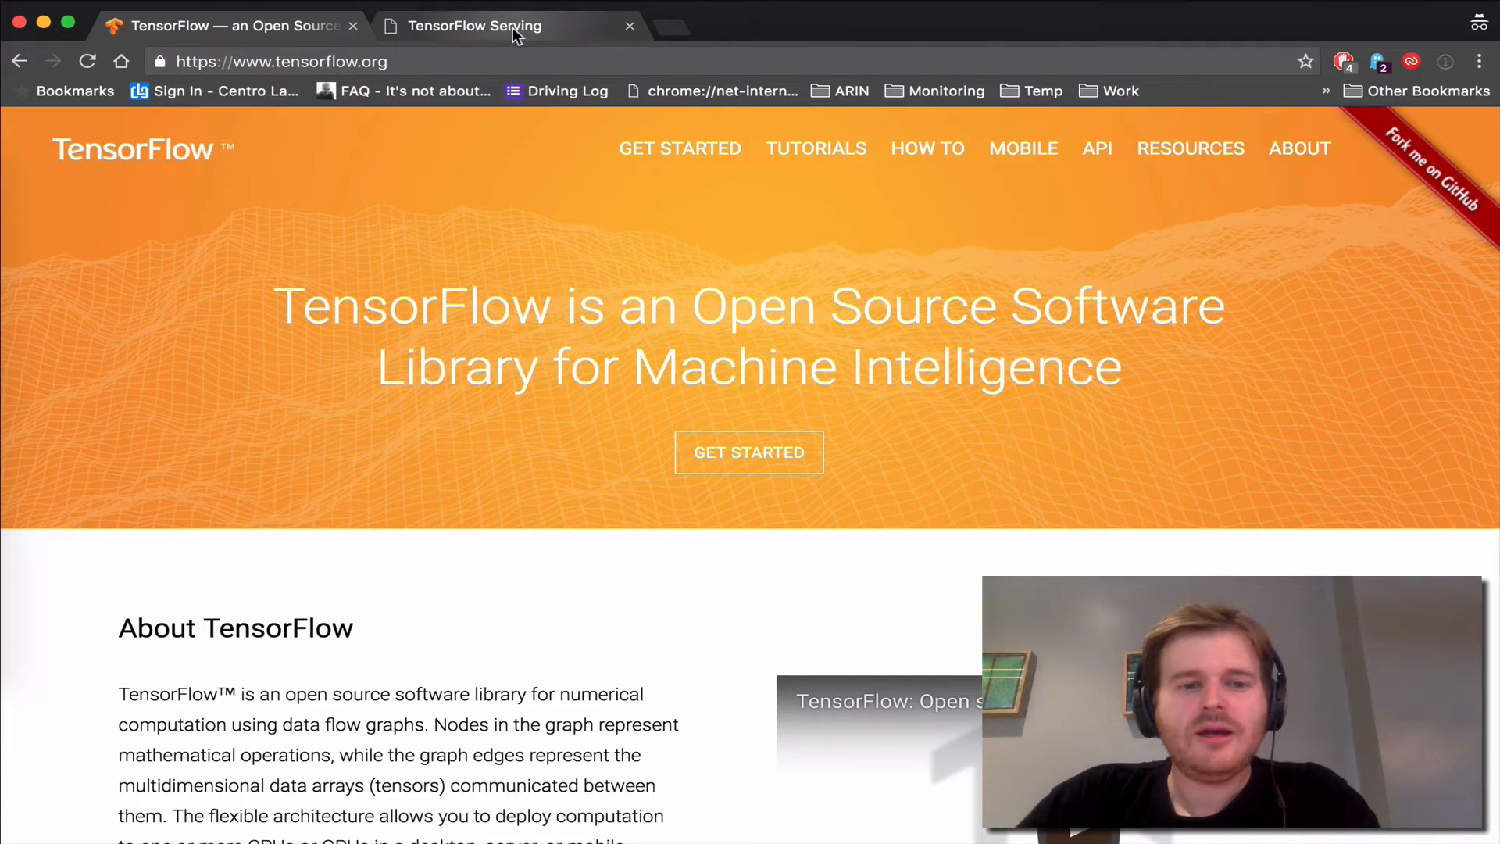
click(474, 26)
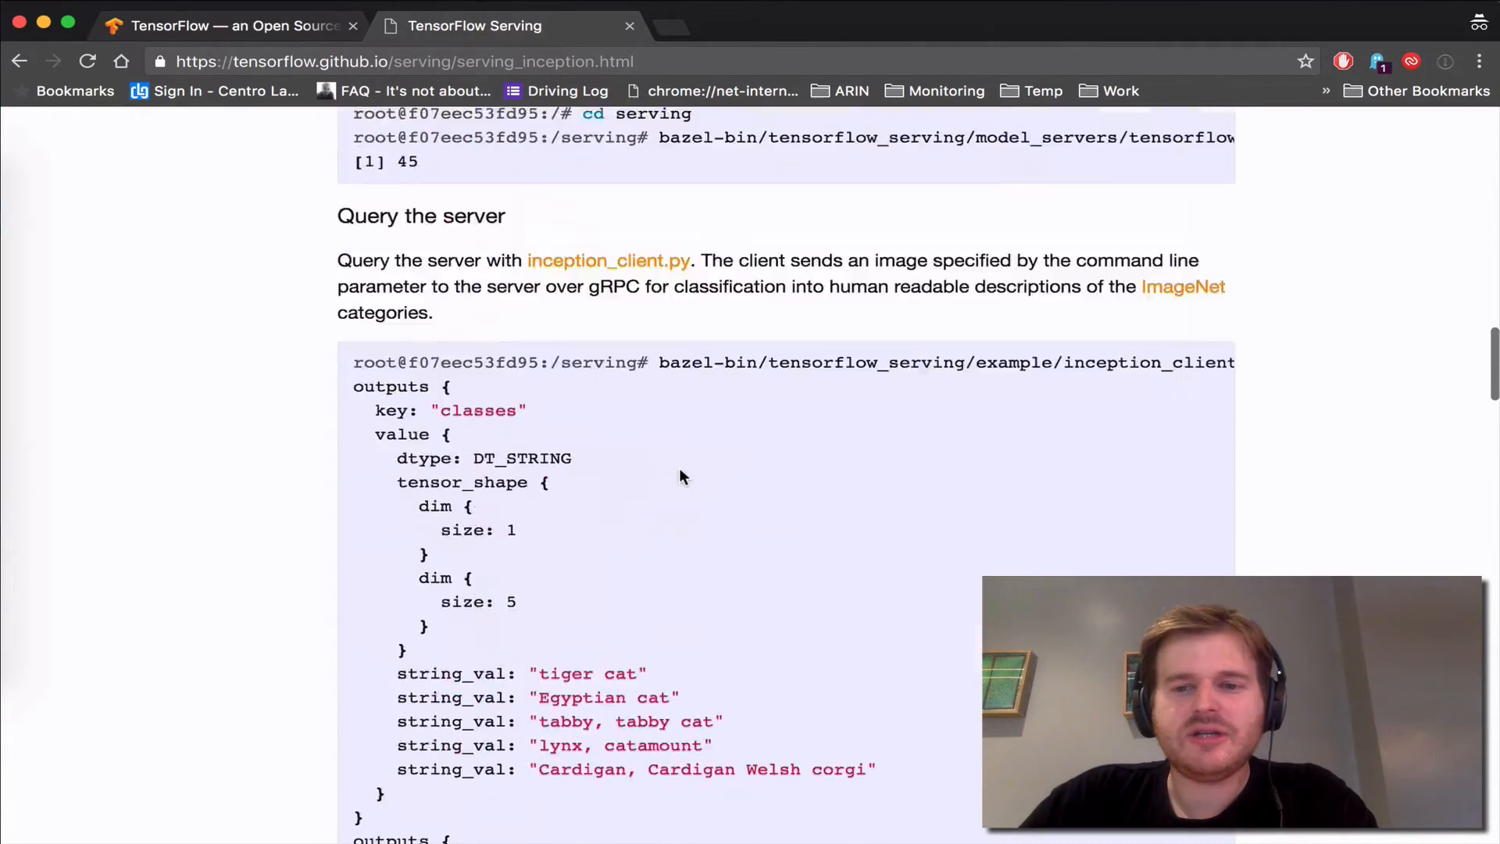
scroll(up, 3)
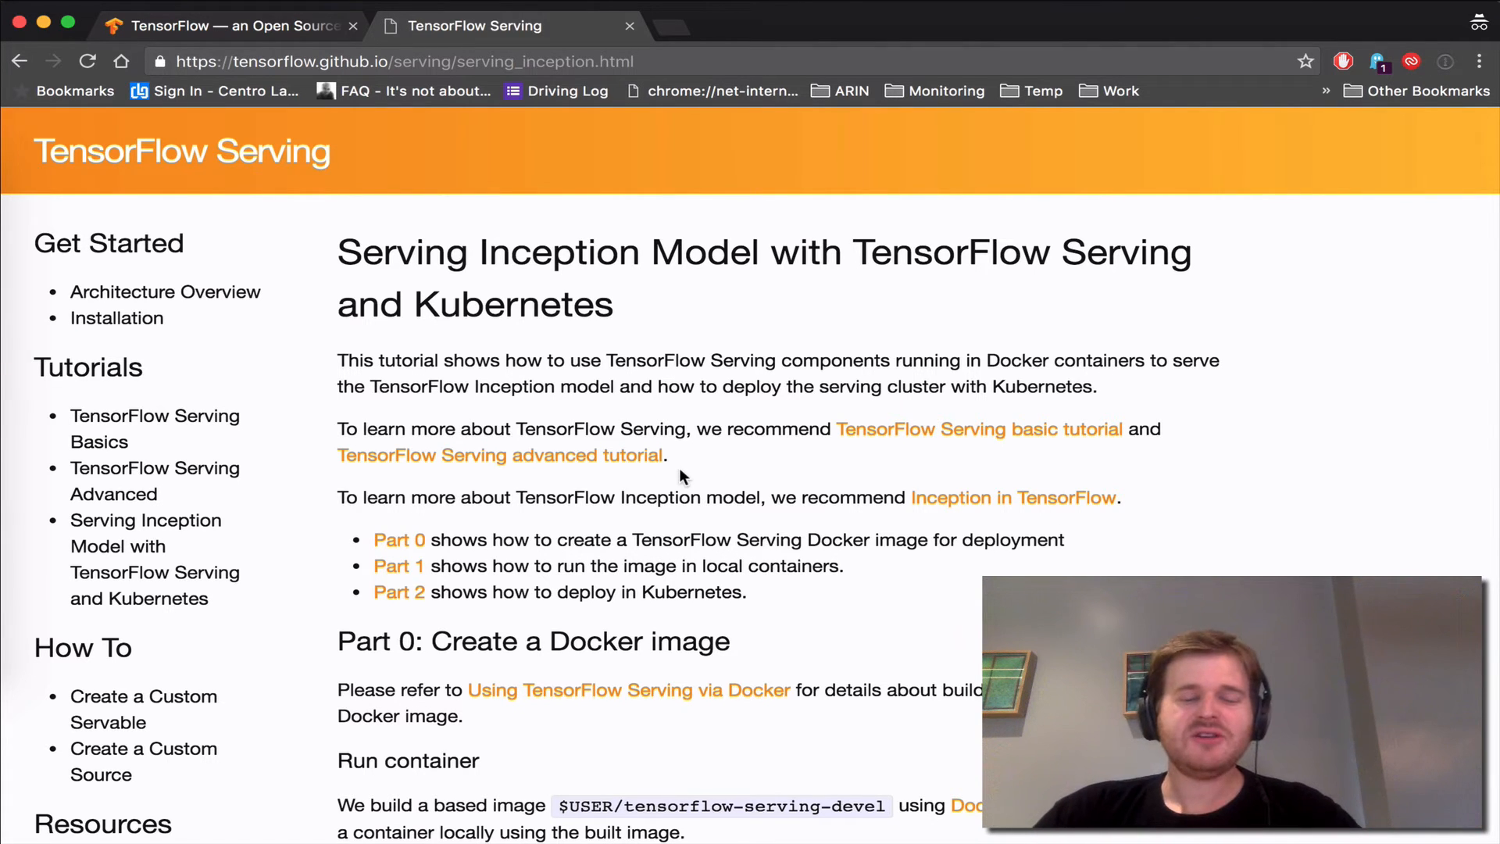
scroll(down, 3)
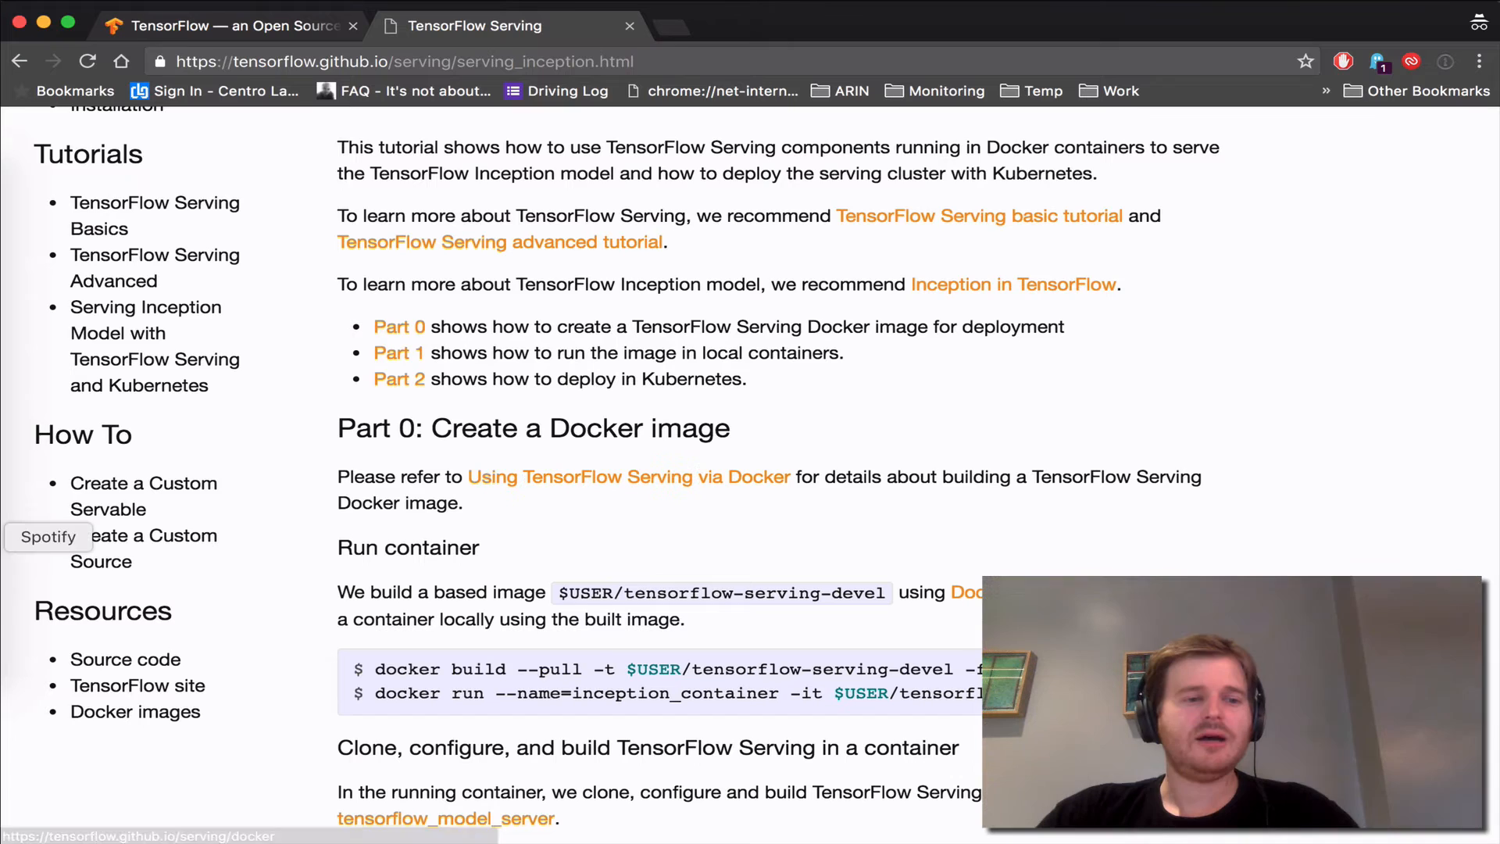
mouse_move(53, 503)
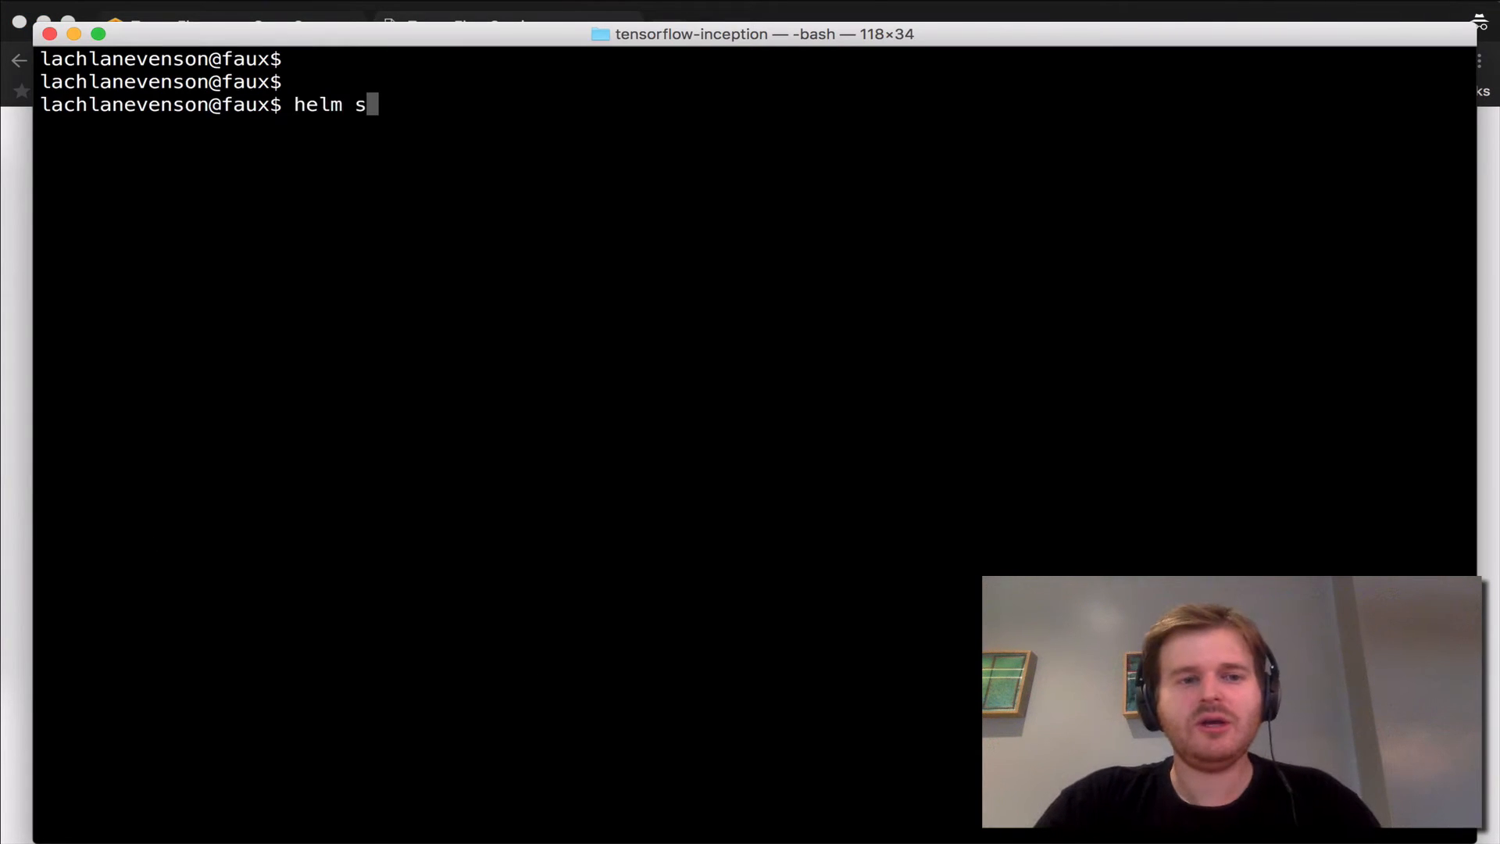
Run helm status tf to confirm the release is DEPLOYED with its inception service and deployment
text(tatus tf)
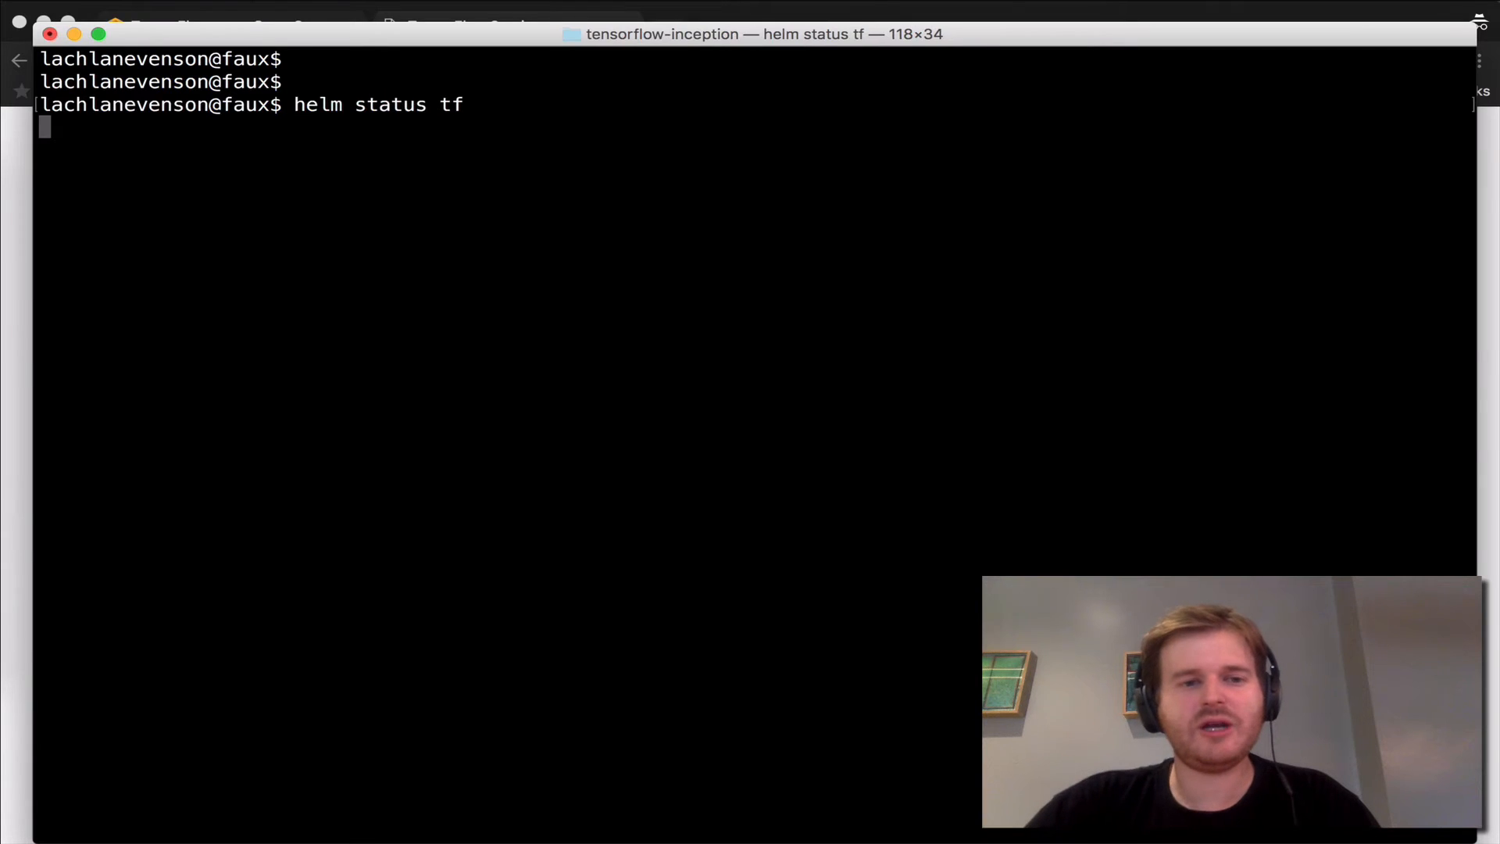
key(Return)
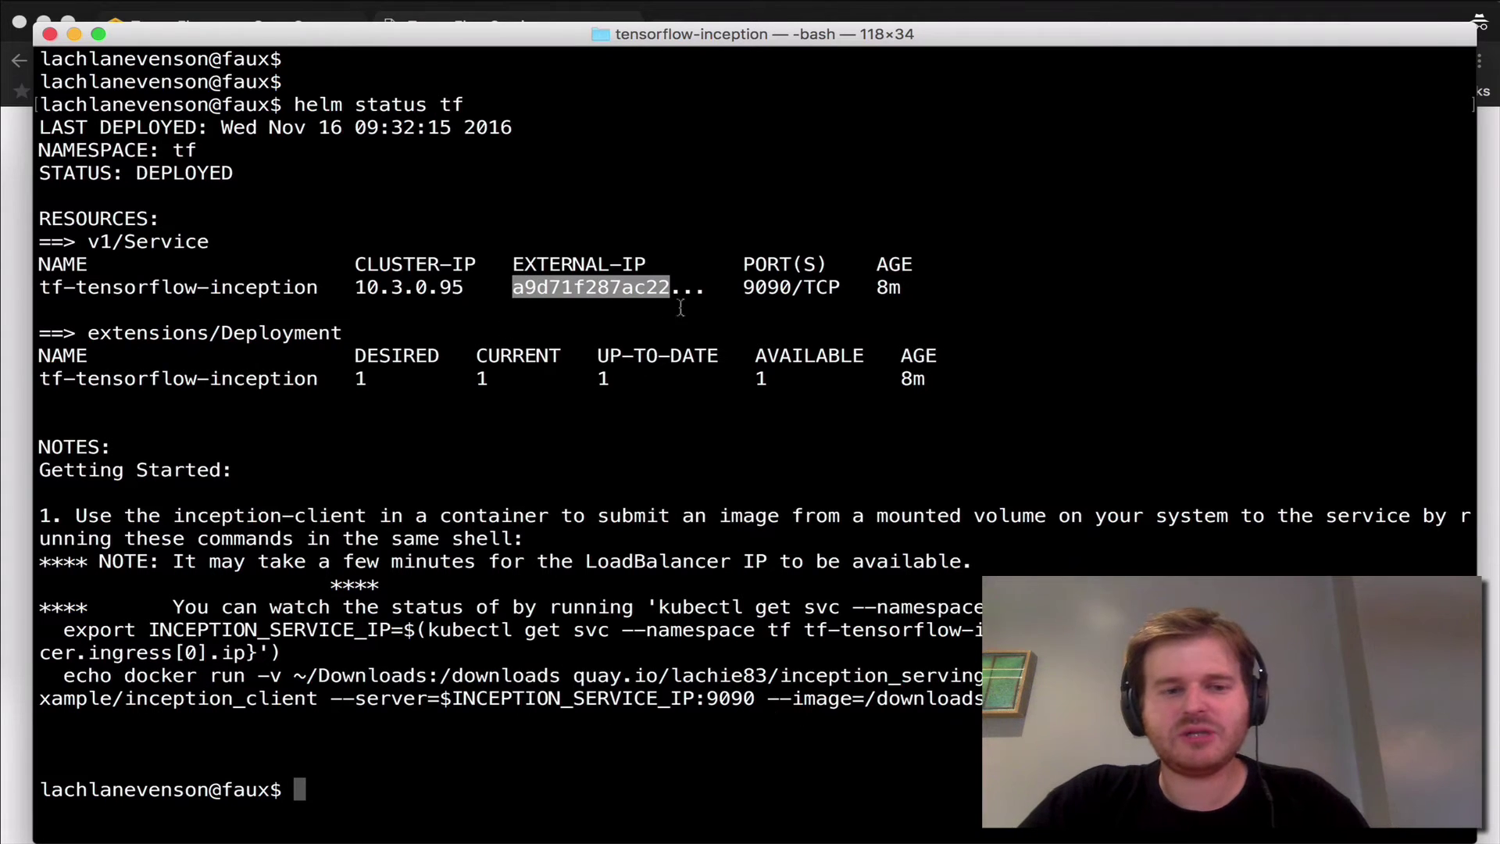
mouse_move(620, 342)
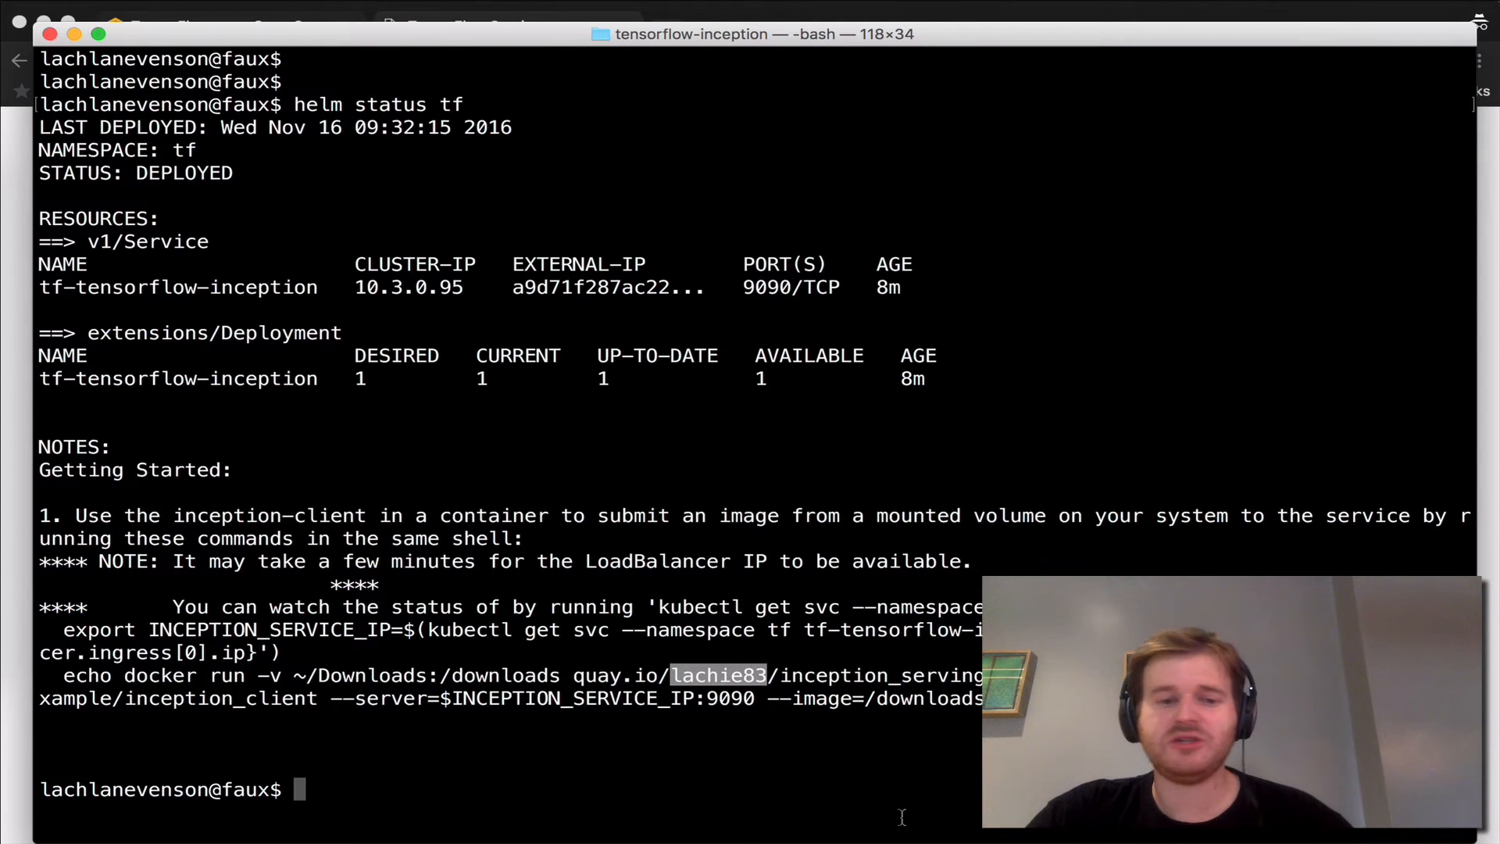
mouse_move(111, 613)
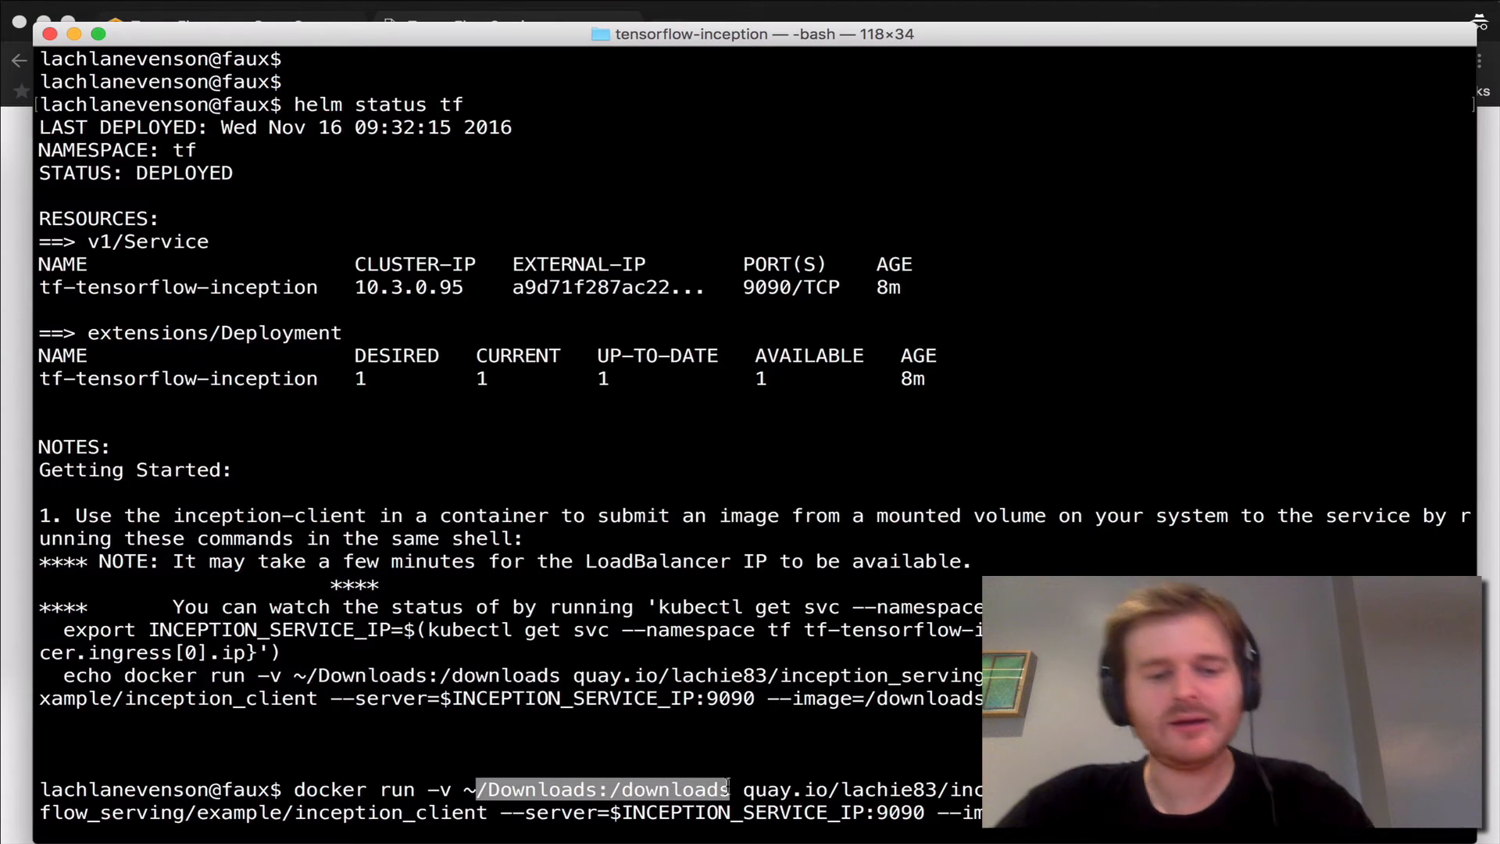
mouse_move(603, 766)
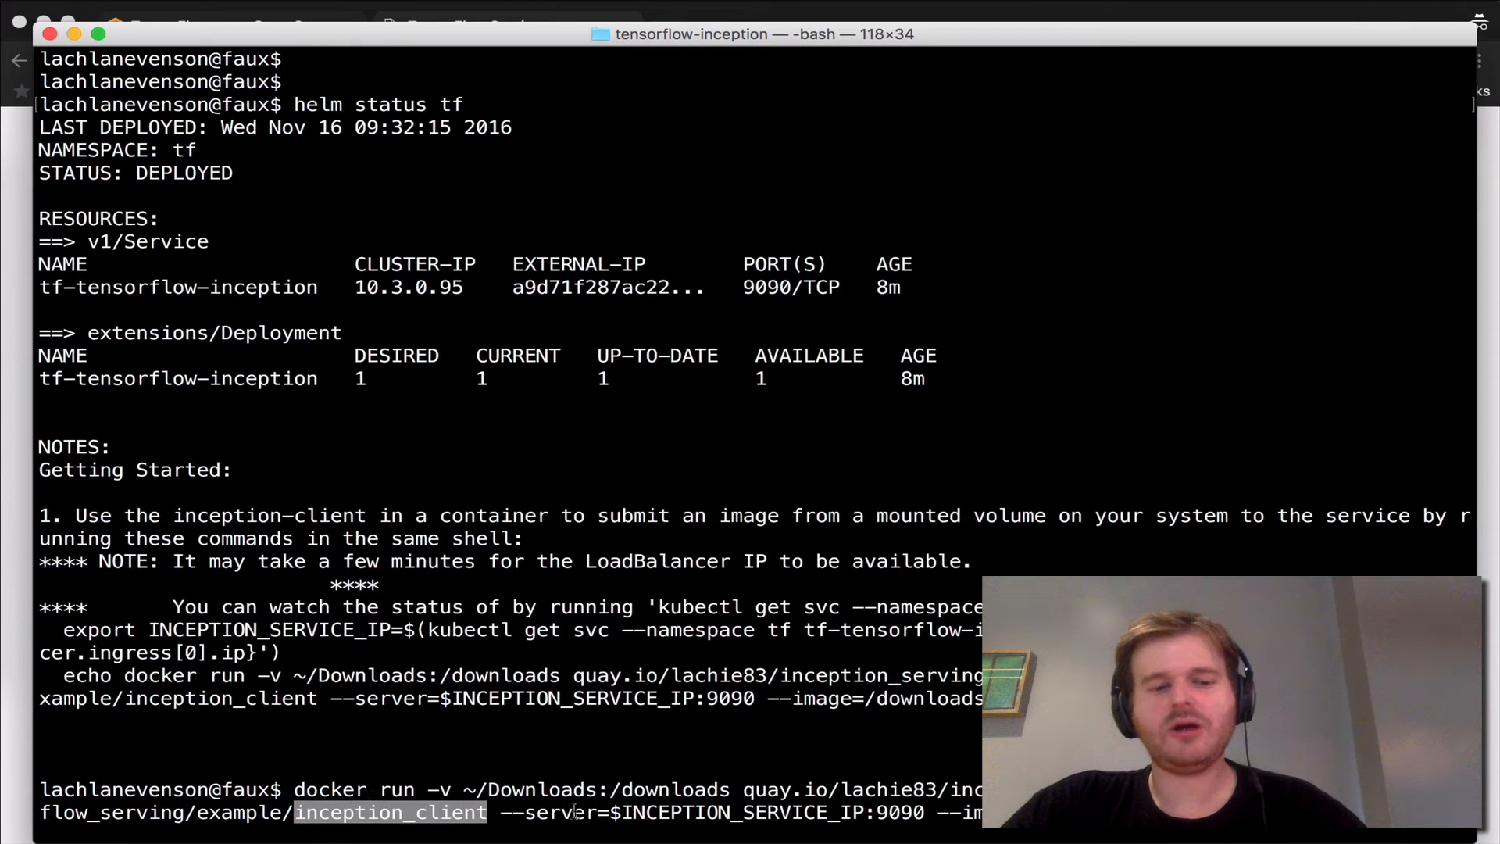
Run the docker inception_client command from the Helm notes against the inception service
double_click(742, 813)
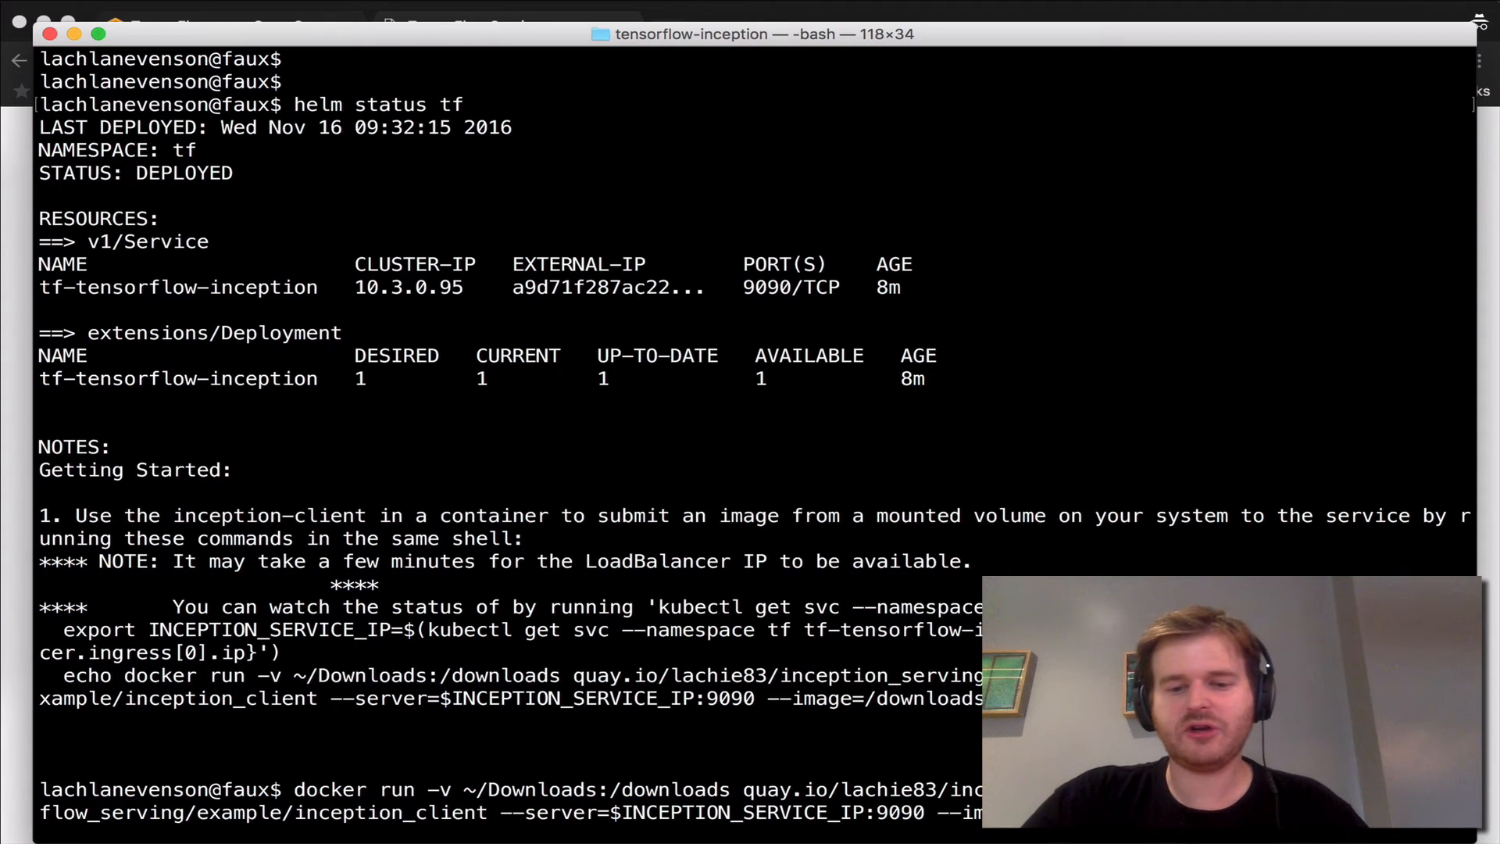
key(Return)
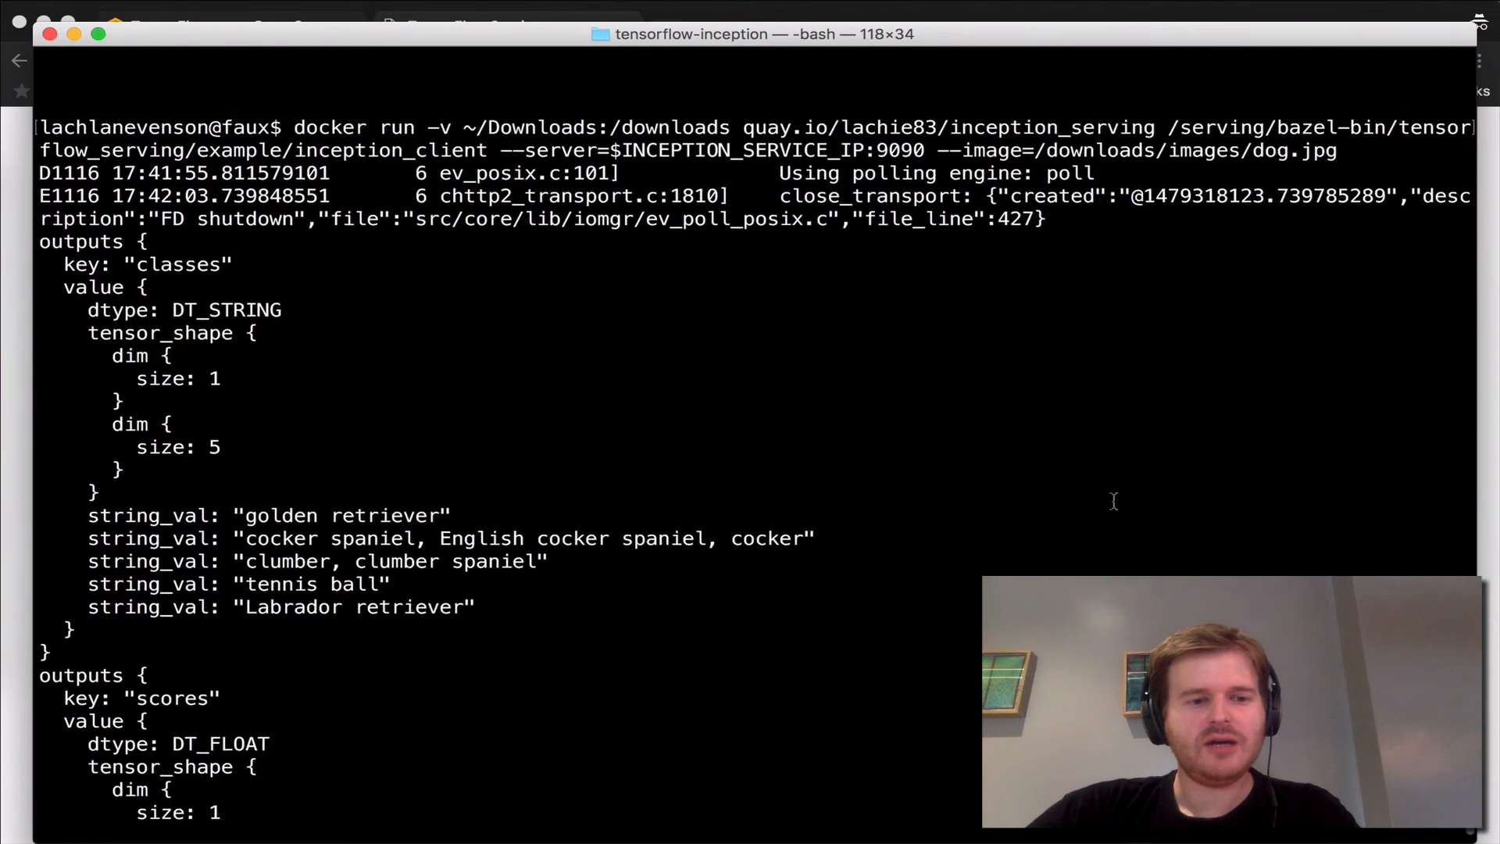
Review the classifier scores, highlighting the cocker spaniel line beneath golden retriever at 9.75
scroll(down, 3)
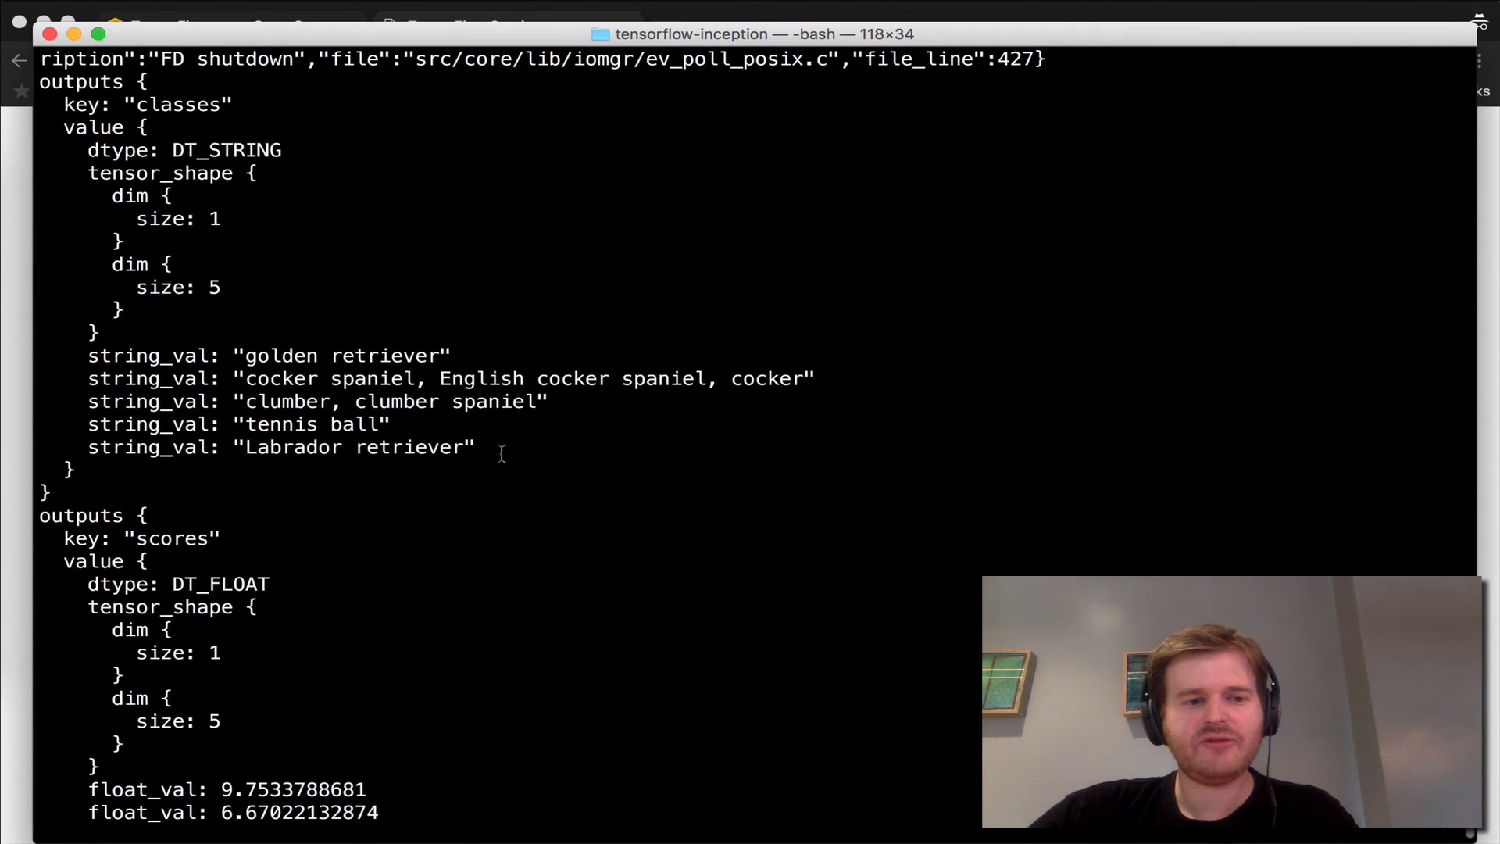
scroll(down, 3)
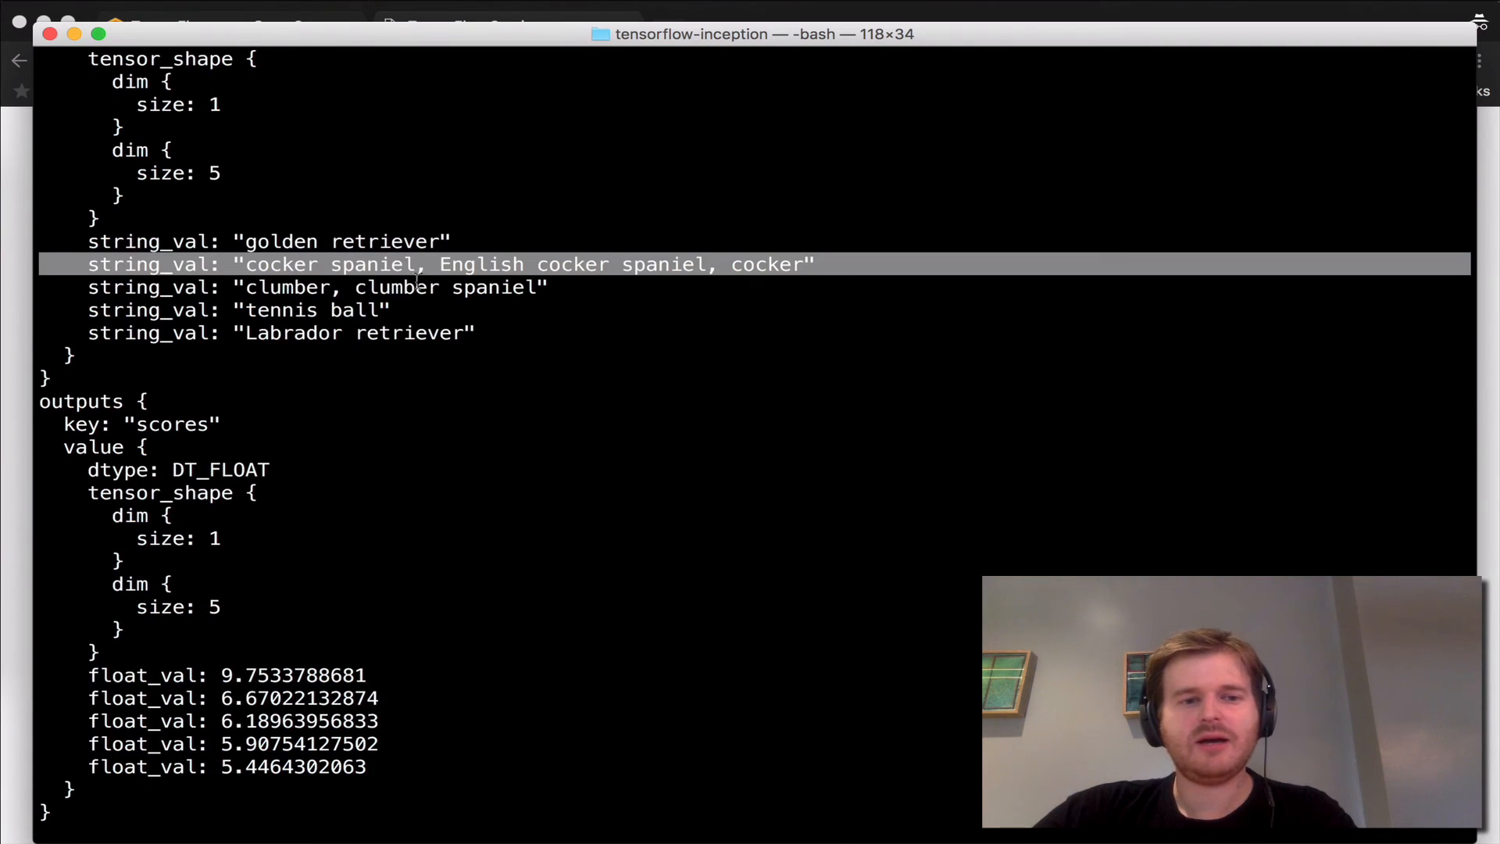
double_click(396, 287)
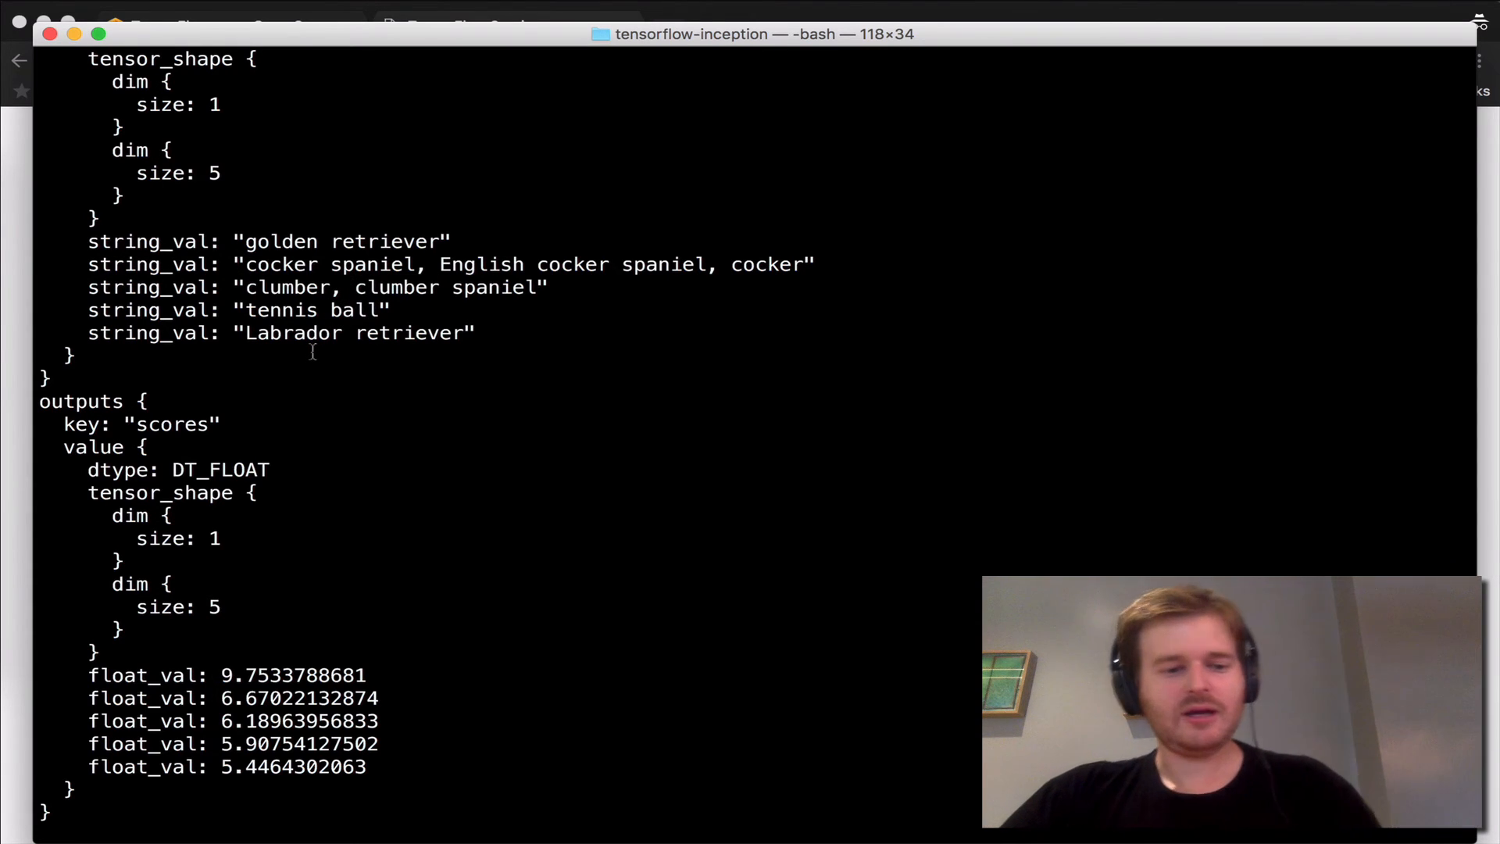
scroll(down, 3)
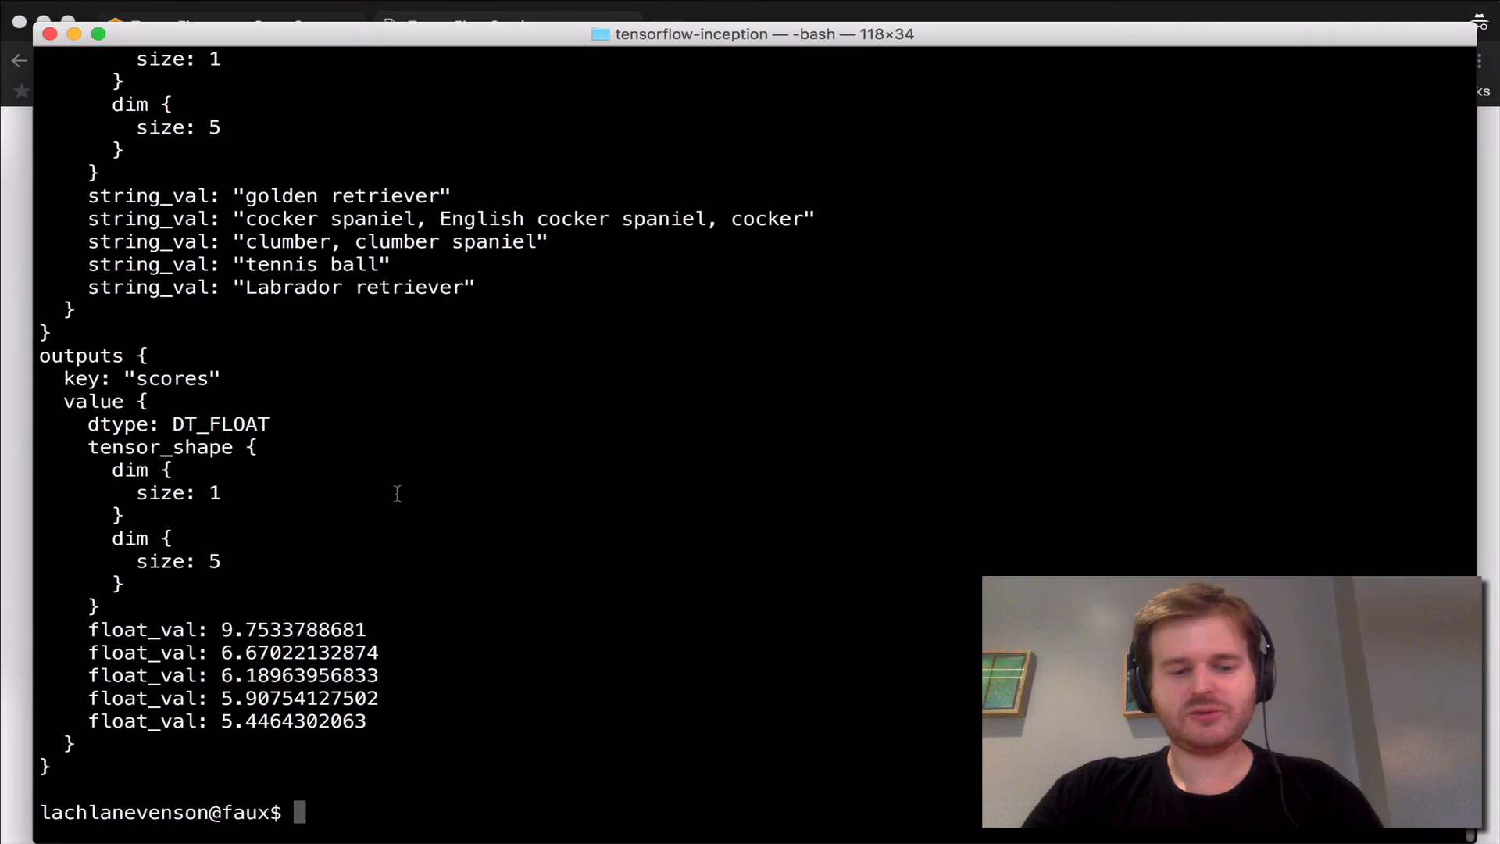
View ~/Downloads/images/dog.jpg in Preview, showing the golden retriever puppy
text(open ~/Dwo)
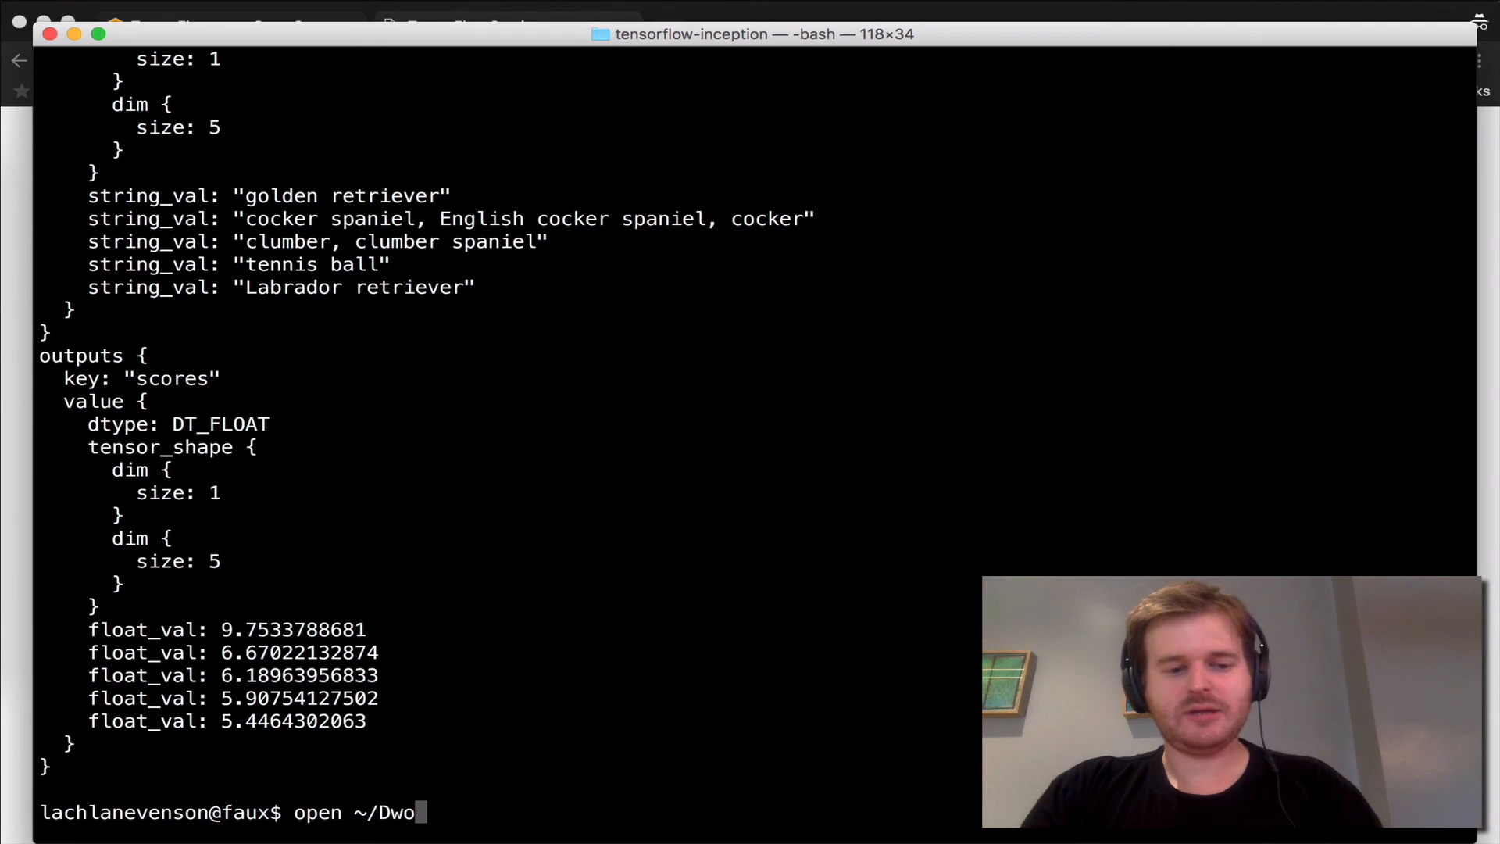
text(wnloads/do)
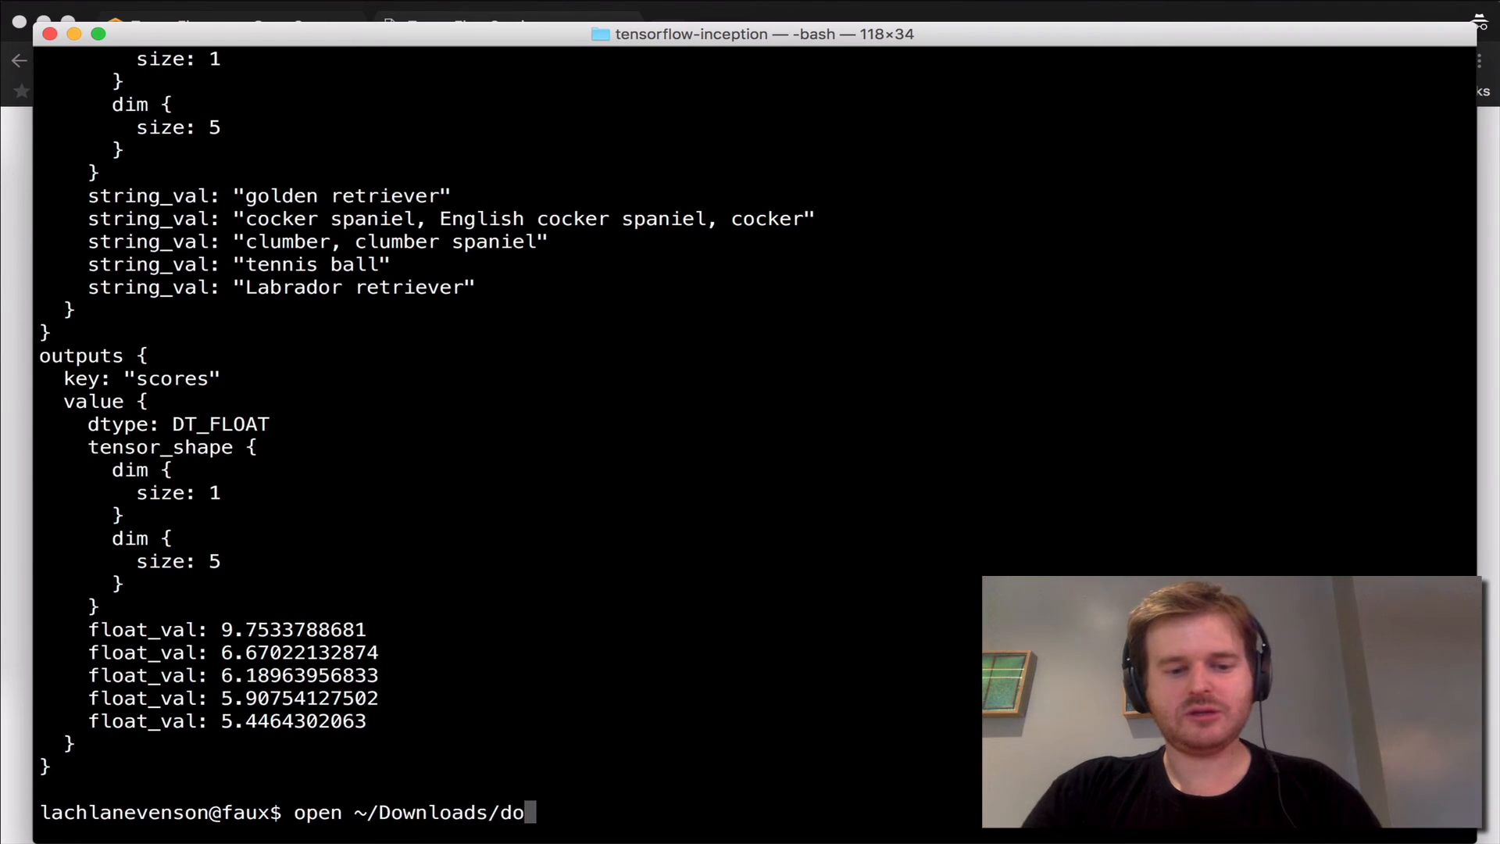
text(images/dog.jpg)
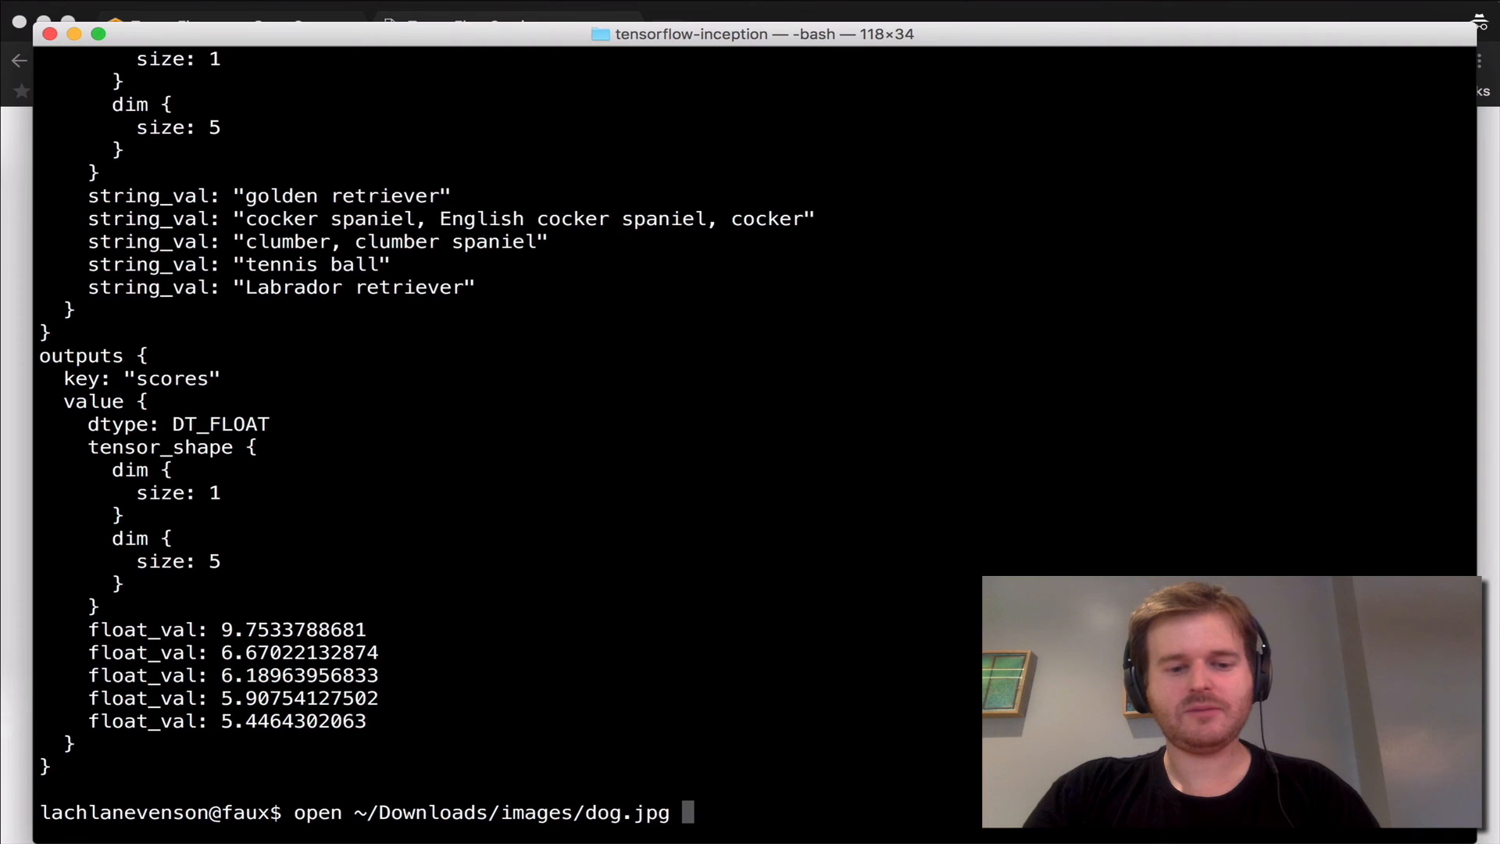
key(Return)
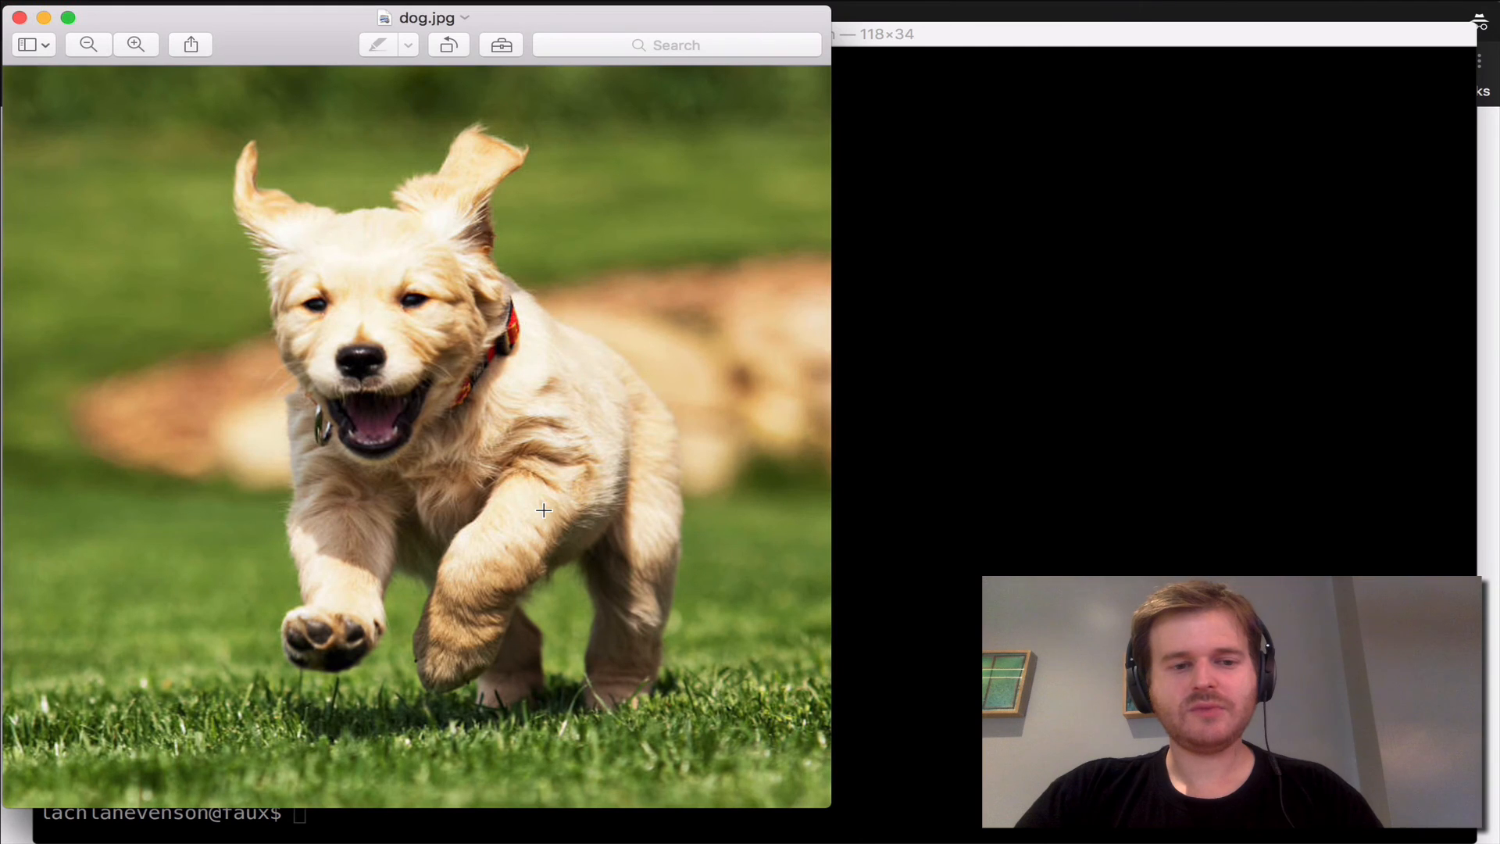